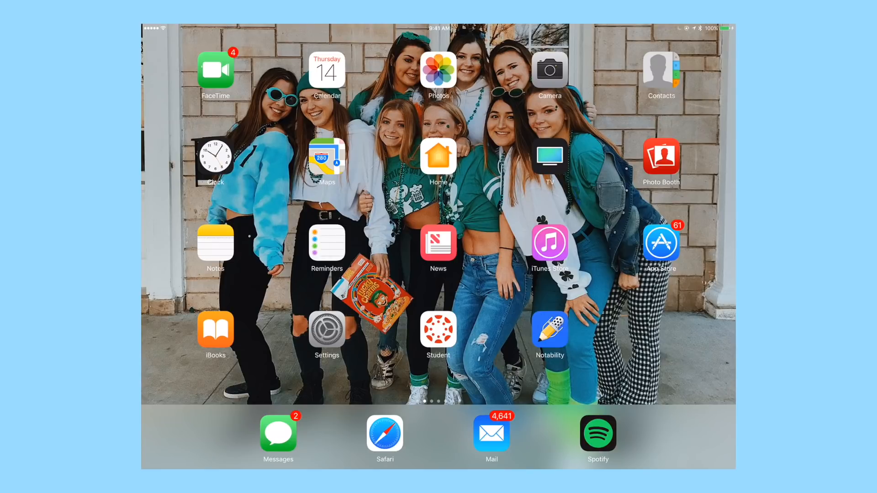
{"action": "mouse_move", "coordinate": [218, 163]}
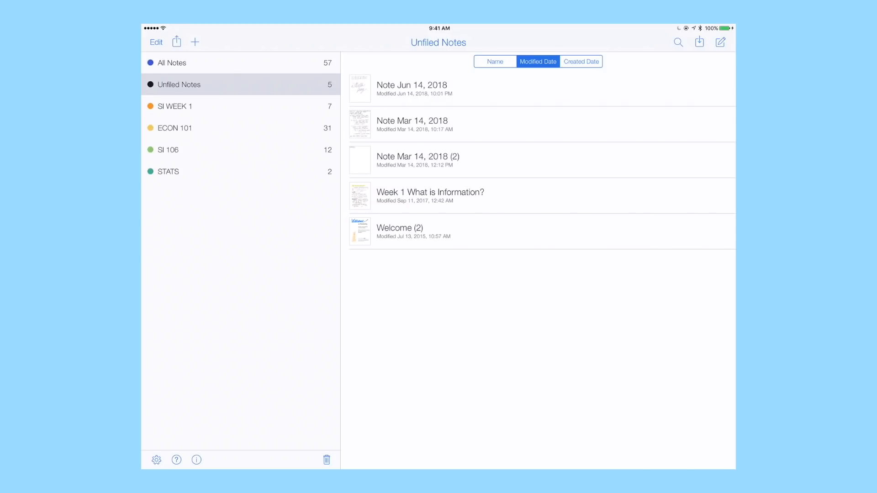
Step: Create a new subject named YouTube
{"action": "left_click", "coordinate": [196, 41]}
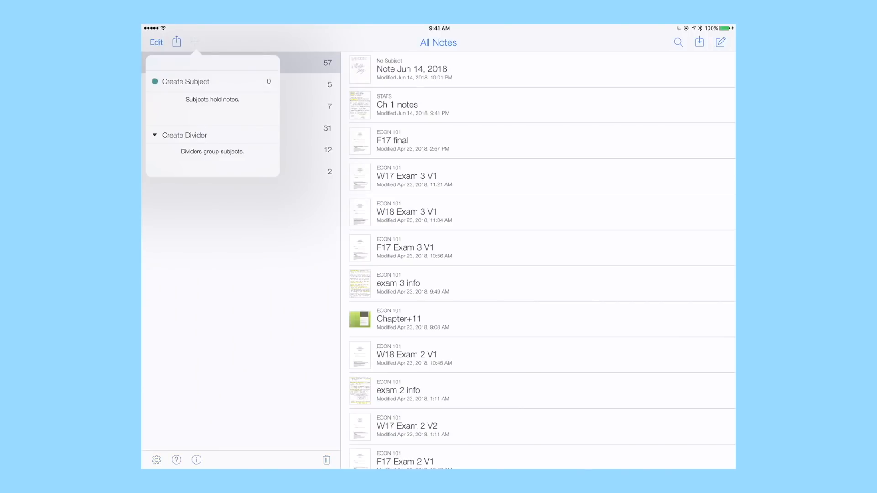
{"action": "left_click", "coordinate": [186, 82]}
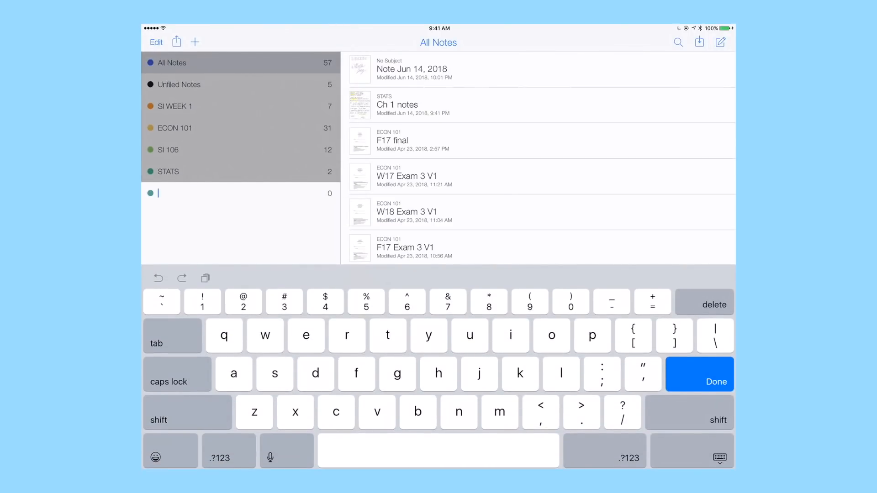
{"action": "type", "text": "You"}
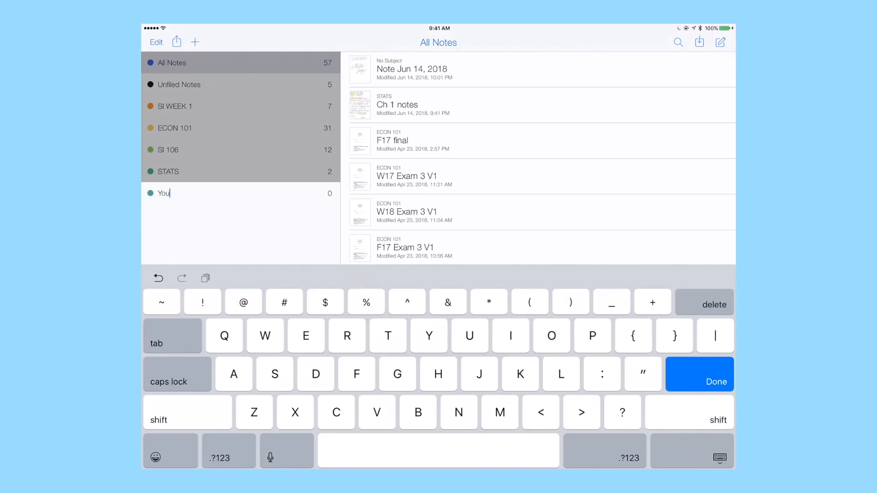
{"action": "type", "text": "Tube"}
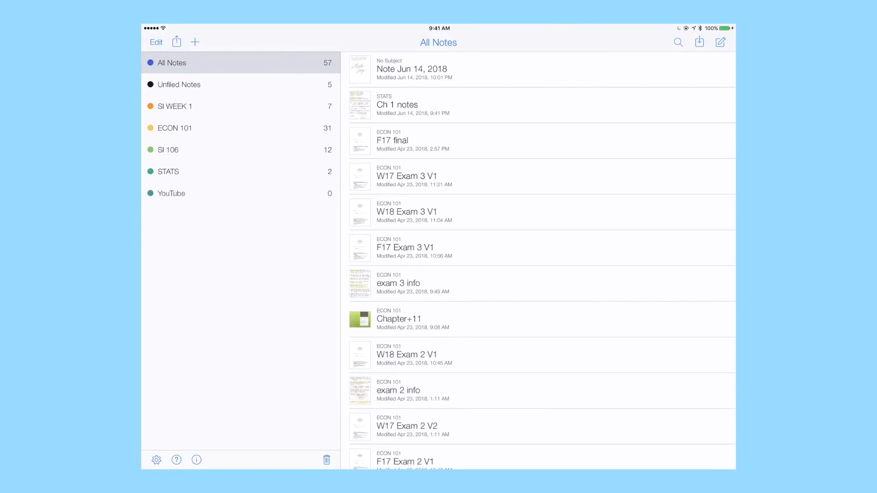
Step: Start a new blank note in the YouTube subject
{"action": "left_click", "coordinate": [172, 193]}
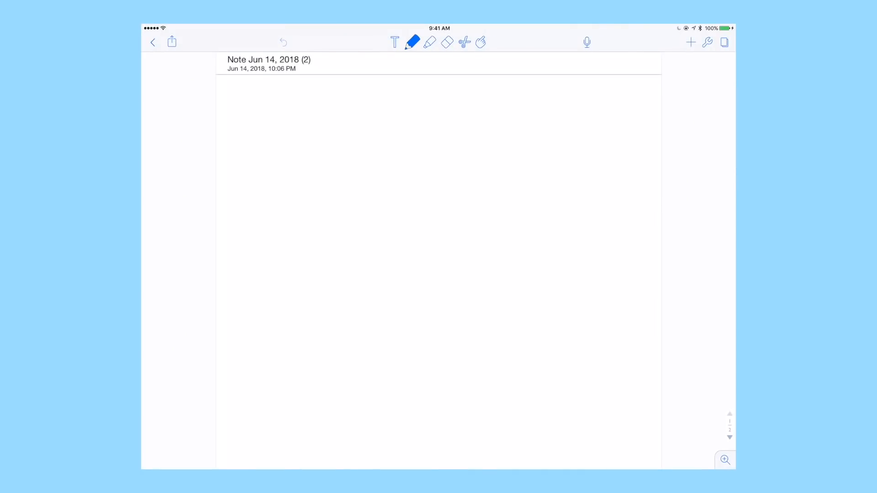
Step: Try lined paper for the note from the Utilities paper options
{"action": "left_click", "coordinate": [724, 42]}
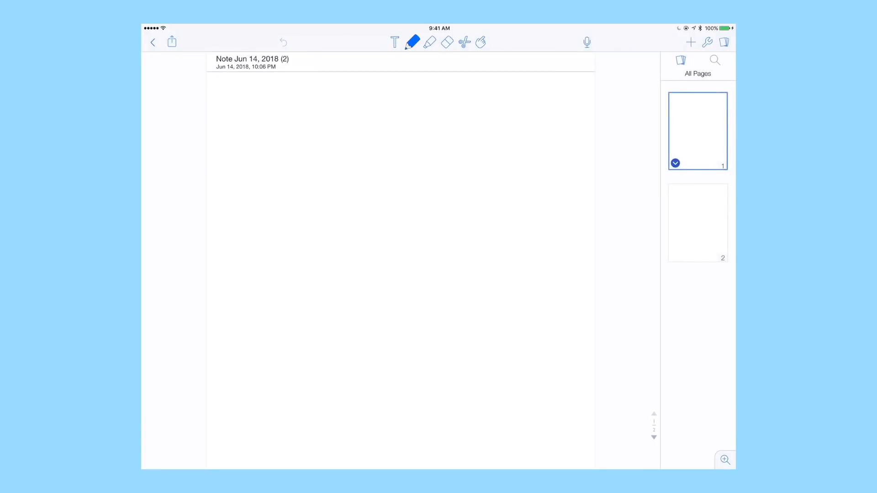
{"action": "left_click", "coordinate": [706, 42]}
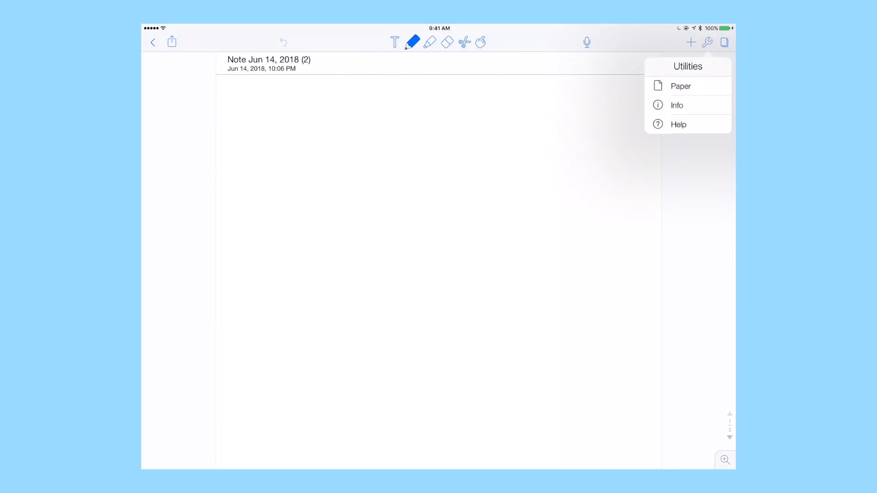
{"action": "left_click", "coordinate": [680, 86]}
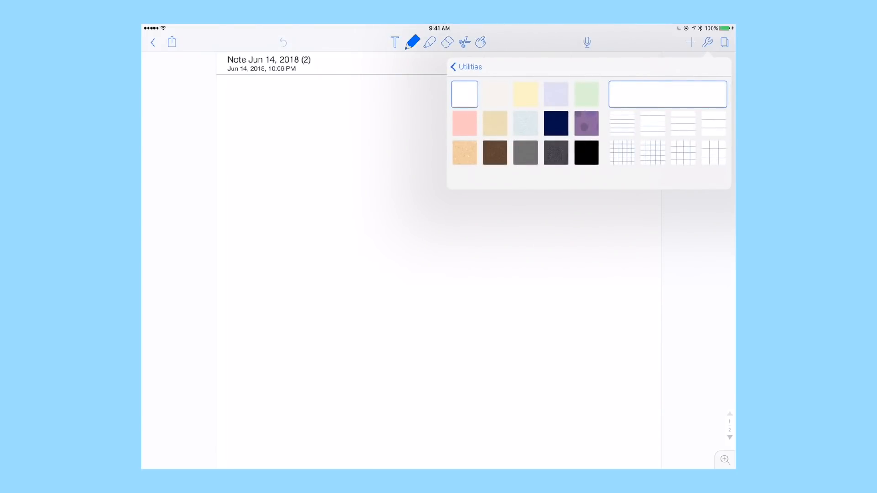
{"action": "left_click", "coordinate": [684, 124]}
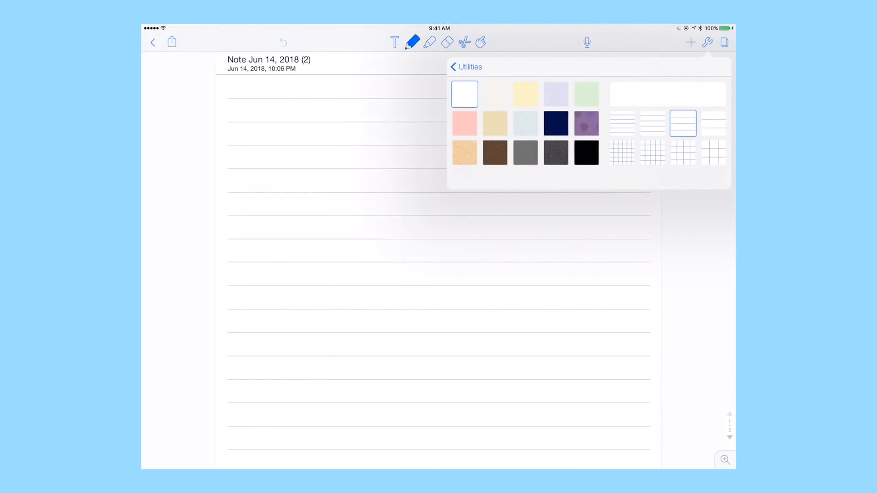
Step: Compare the grid sizes and settle on the large-square grid paper
{"action": "left_click", "coordinate": [622, 153]}
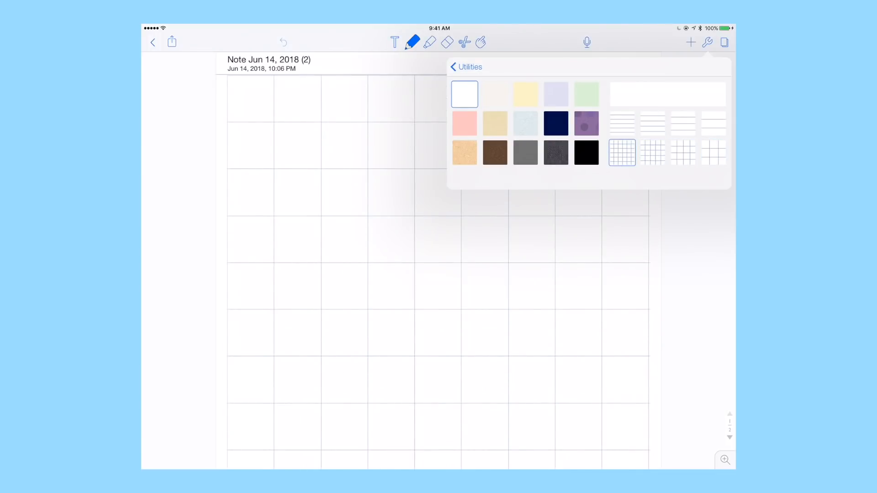
{"action": "left_click", "coordinate": [683, 152]}
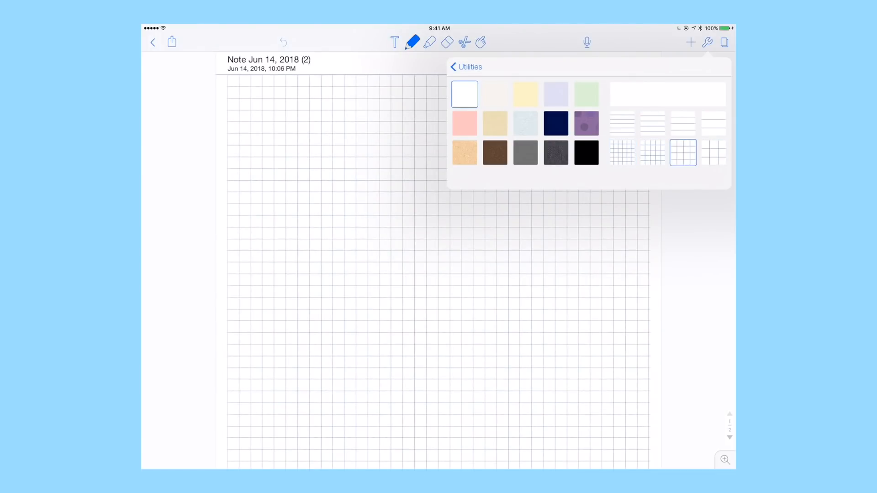
{"action": "left_click", "coordinate": [622, 152]}
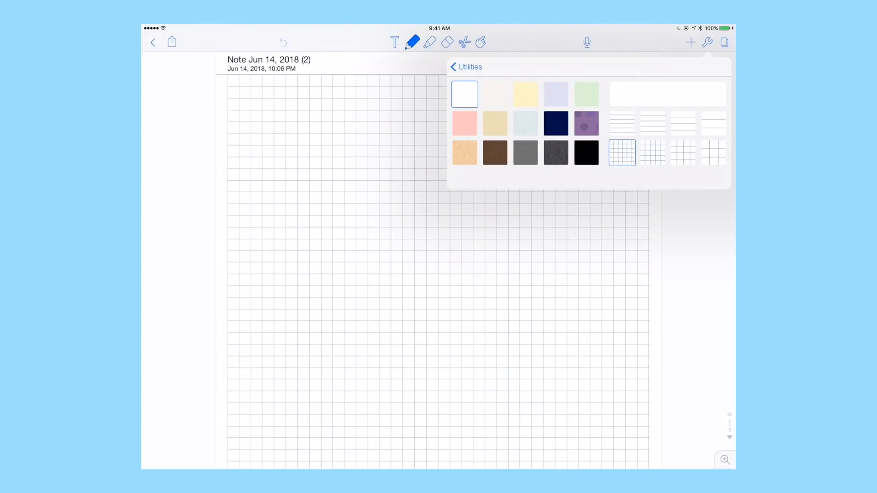
{"action": "left_click", "coordinate": [683, 153]}
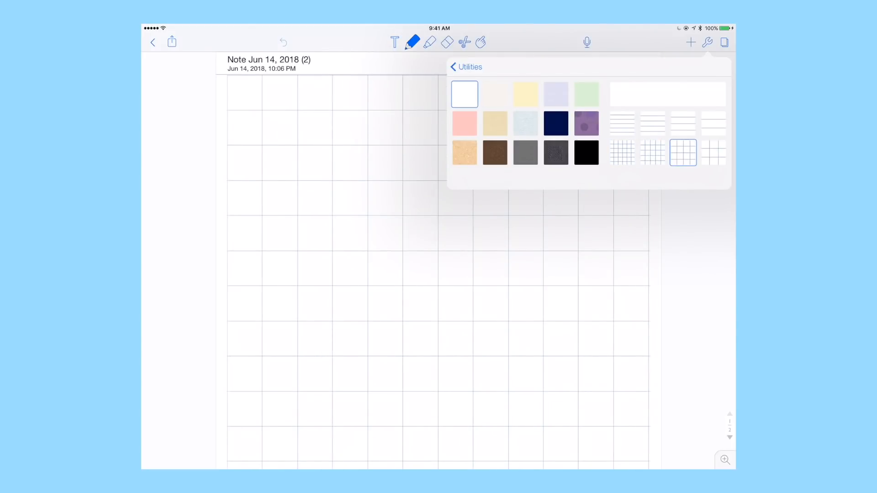
{"action": "left_click", "coordinate": [707, 42]}
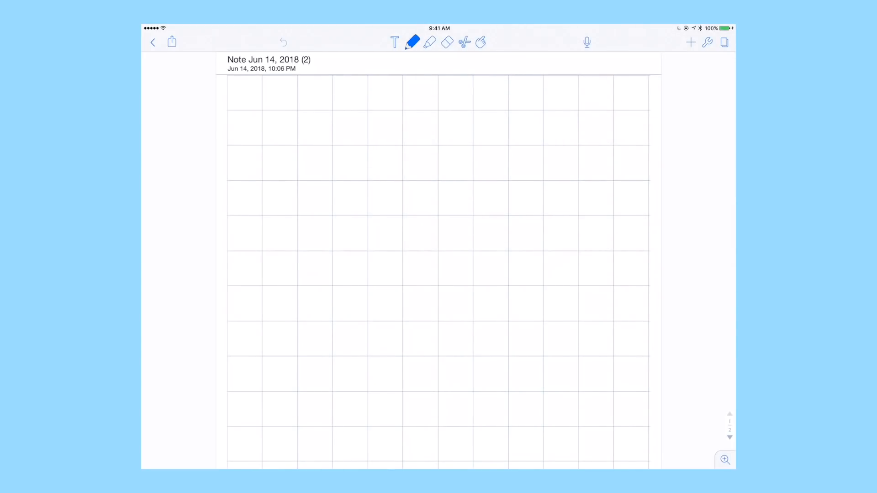
Step: Draw a graph's axes with four plotted points and a line through them
{"action": "left_click_drag", "start_coordinate": [300, 108], "coordinate": [299, 174]}
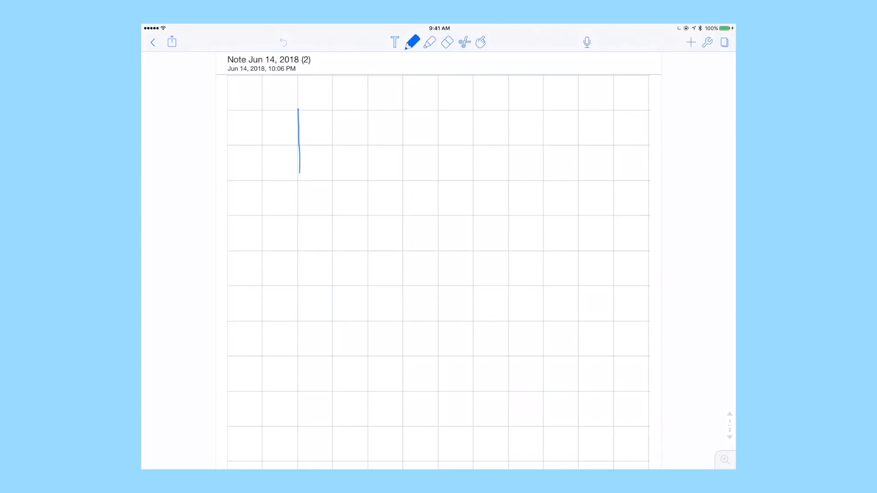
{"action": "left_click_drag", "start_coordinate": [300, 171], "coordinate": [299, 287]}
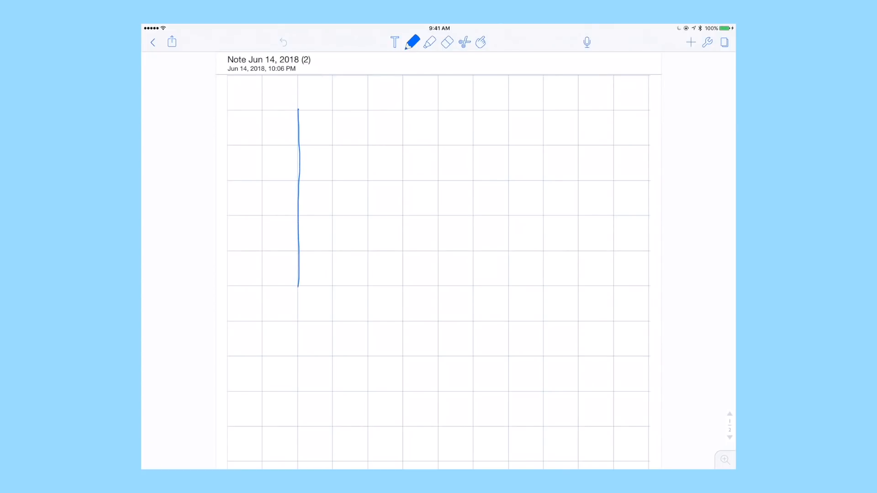
{"action": "left_click_drag", "start_coordinate": [300, 286], "coordinate": [509, 286]}
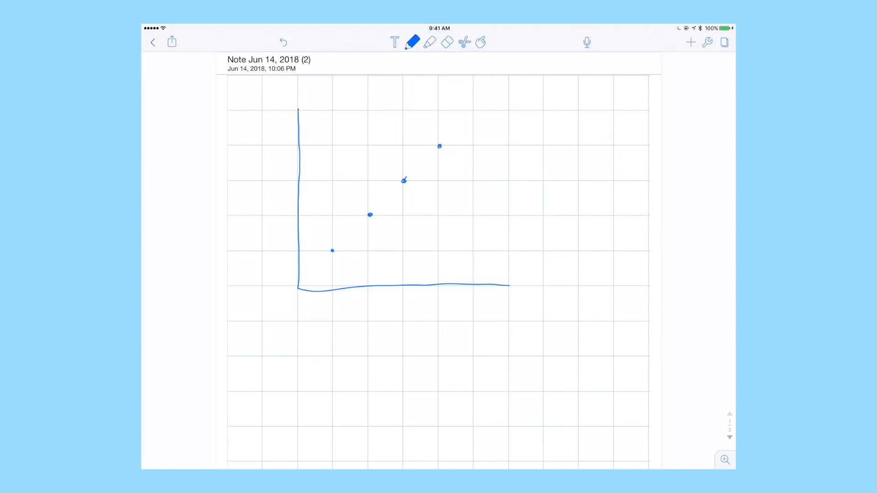
{"action": "left_click_drag", "start_coordinate": [298, 288], "coordinate": [404, 180]}
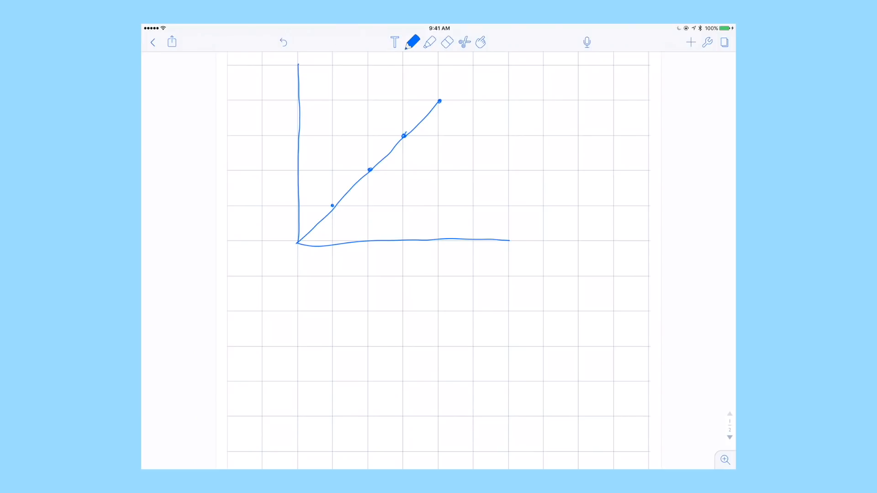
Step: Draw a second graph below with arrowed axes and an arrowed diagonal line
{"action": "left_click", "coordinate": [299, 241]}
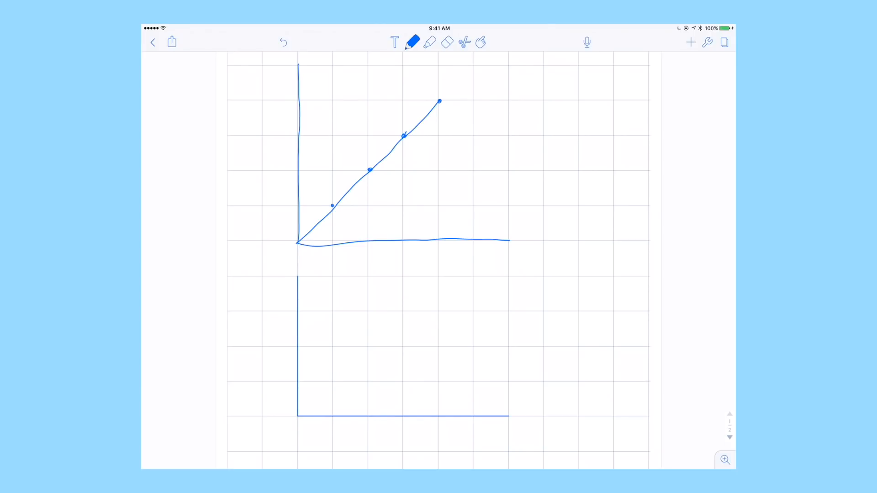
{"action": "left_click_drag", "start_coordinate": [298, 415], "coordinate": [369, 350]}
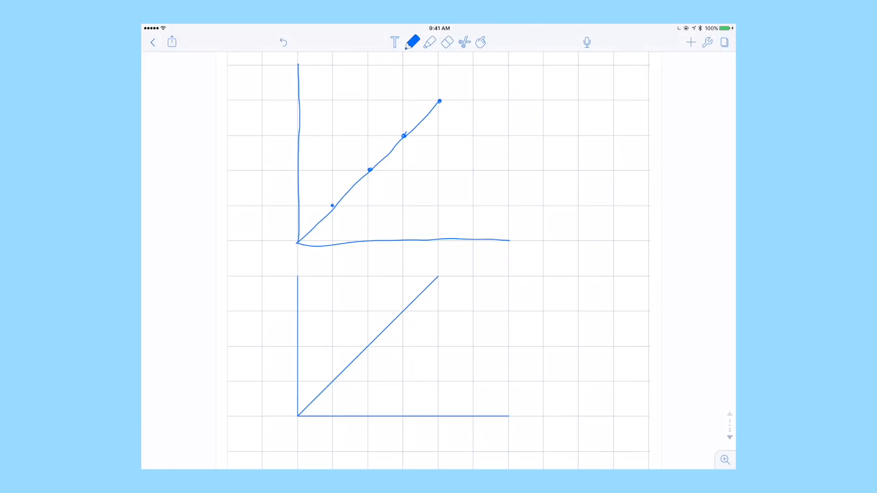
{"action": "left_click_drag", "start_coordinate": [290, 290], "coordinate": [300, 274]}
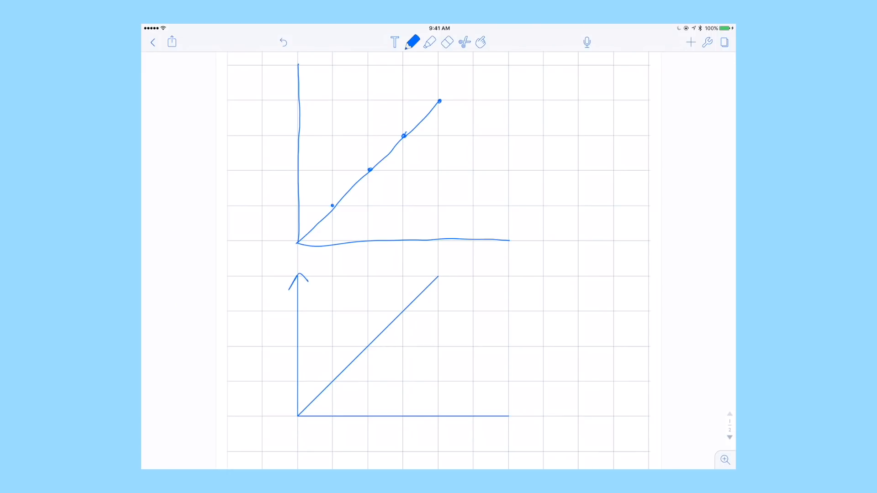
{"action": "left_click_drag", "start_coordinate": [493, 417], "coordinate": [512, 416]}
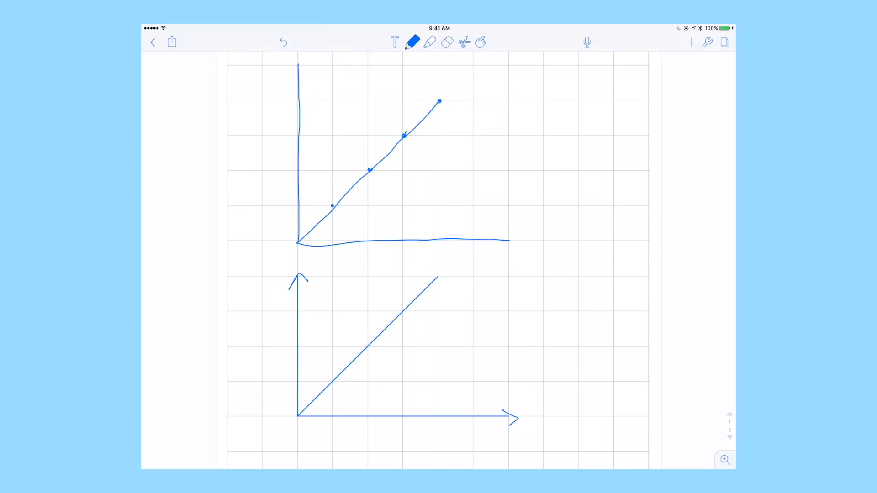
{"action": "left_click_drag", "start_coordinate": [437, 290], "coordinate": [427, 278]}
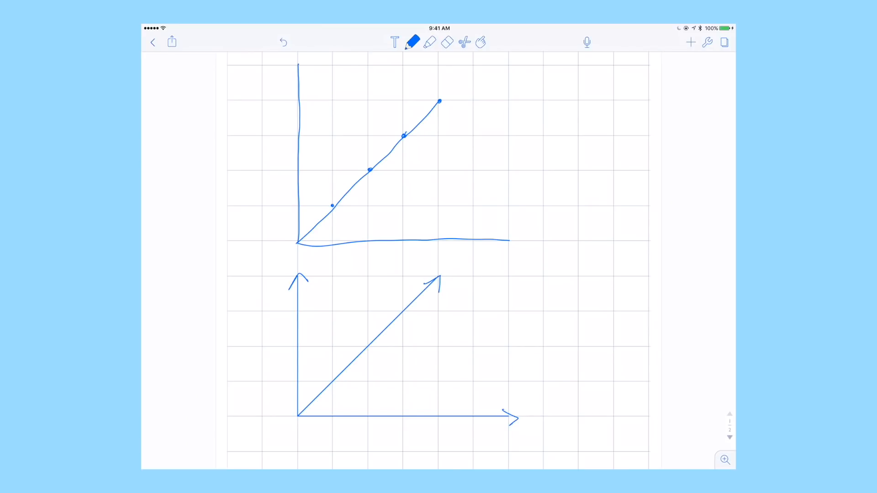
{"action": "left_click", "coordinate": [430, 42]}
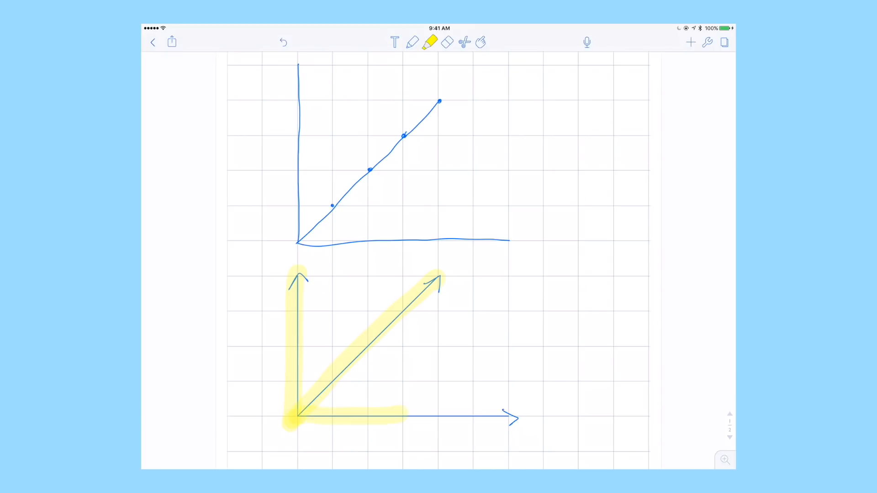
Step: Highlight the lower horizontal axis in yellow, then erase all the drawings
{"action": "left_click_drag", "start_coordinate": [403, 414], "coordinate": [509, 417]}
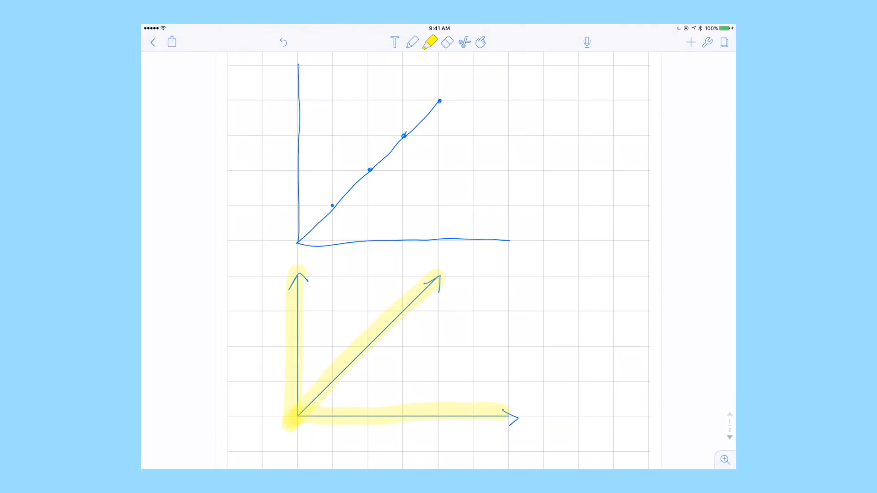
{"action": "left_click", "coordinate": [447, 42]}
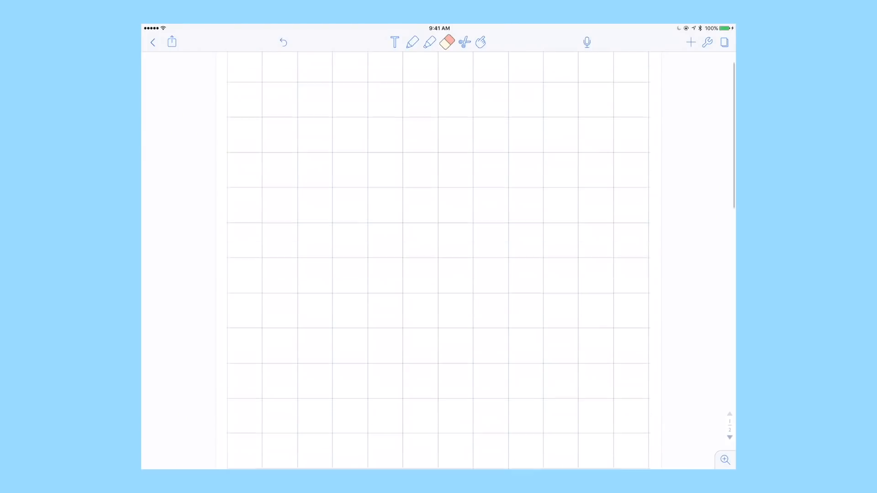
Step: Switch the note's paper from grid to lined with the page thumbnails shown
{"action": "left_click", "coordinate": [412, 42]}
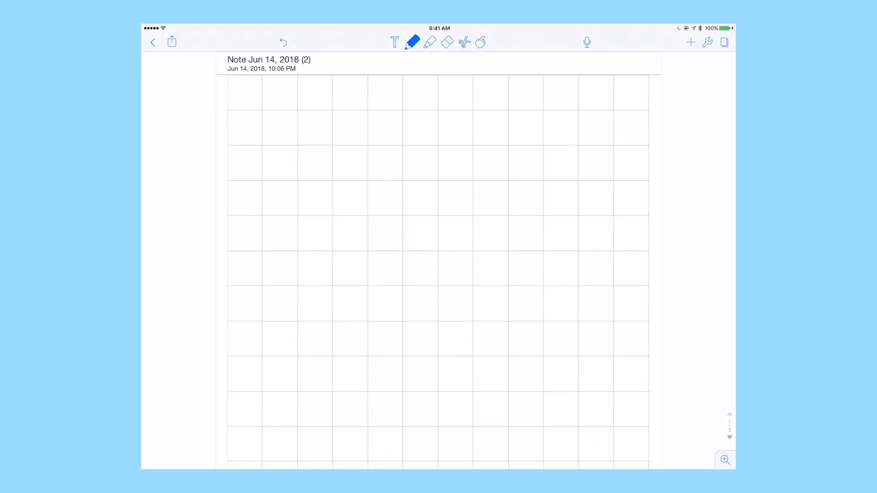
{"action": "left_click", "coordinate": [723, 42]}
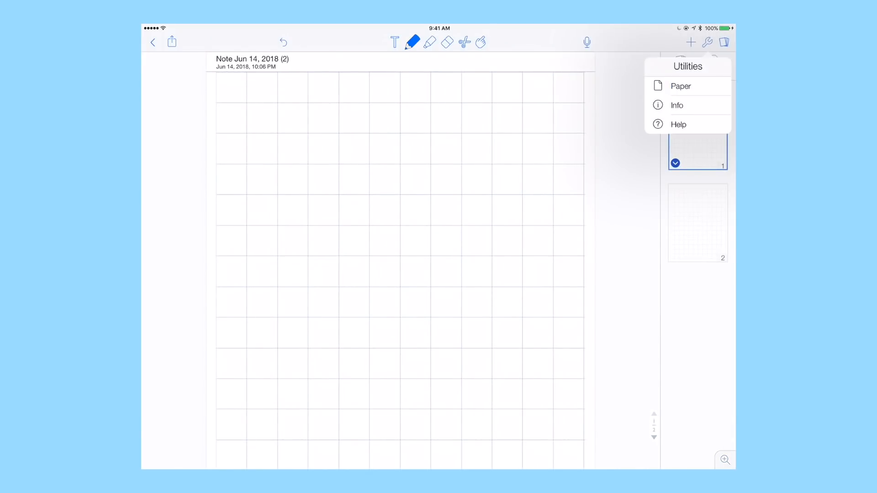
{"action": "left_click", "coordinate": [679, 86]}
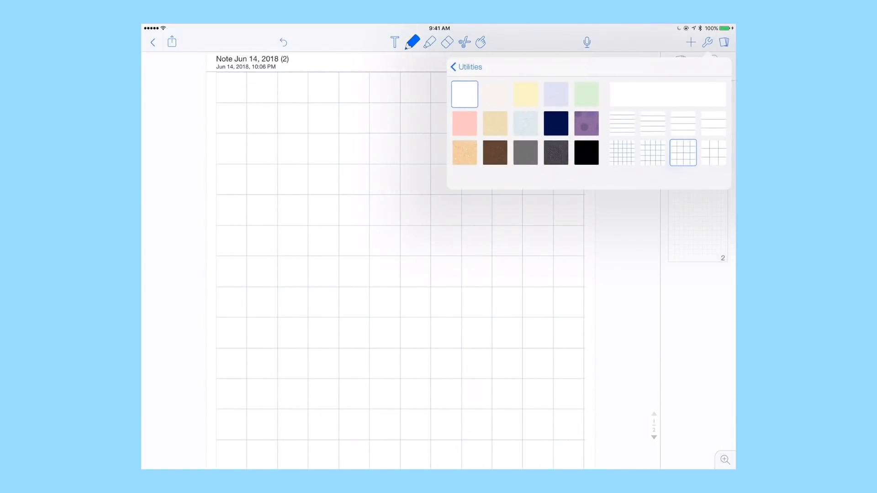
{"action": "left_click", "coordinate": [652, 123]}
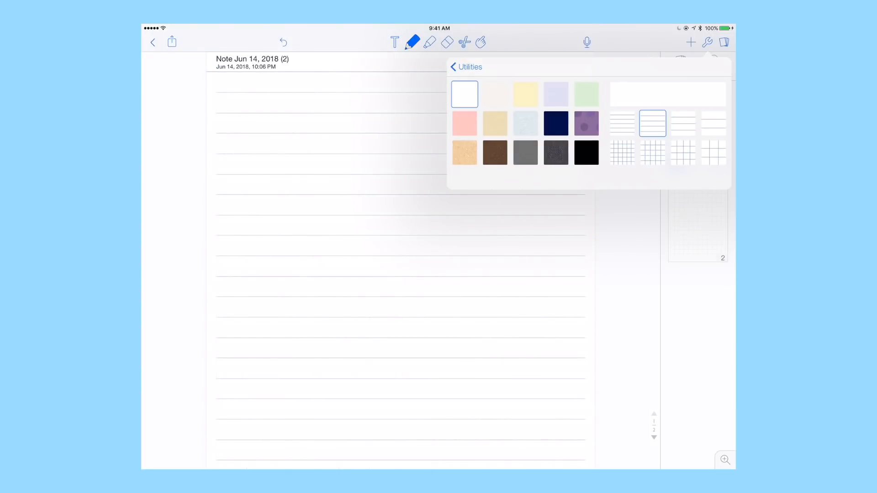
{"action": "left_click", "coordinate": [724, 42]}
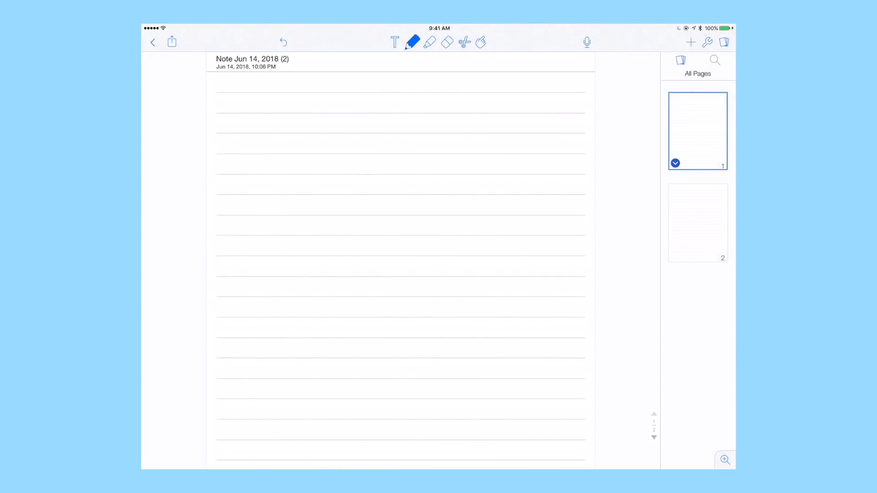
{"action": "left_click", "coordinate": [413, 42]}
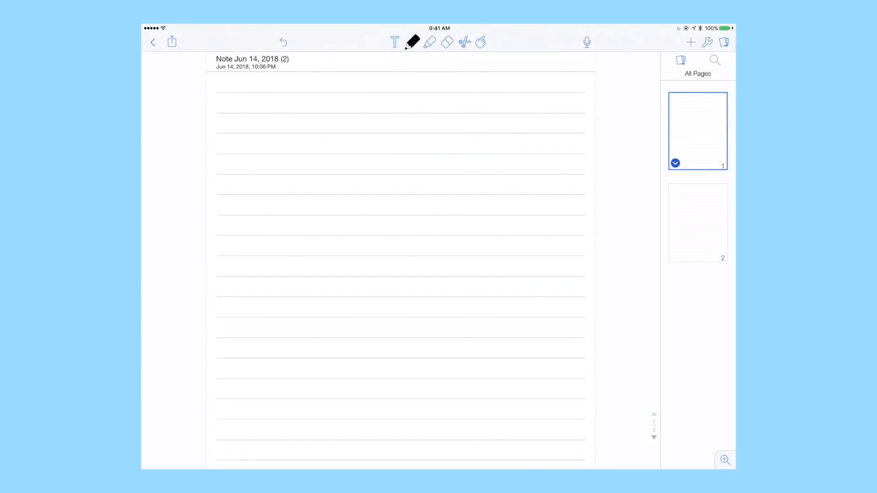
Step: Write 'hello my name is' in black cursive on the first line
{"action": "left_click", "coordinate": [412, 42]}
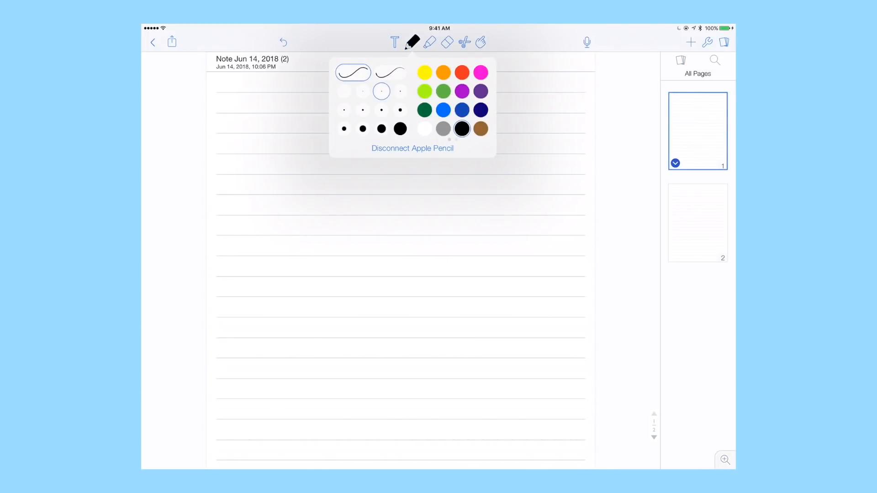
{"action": "left_click", "coordinate": [412, 42]}
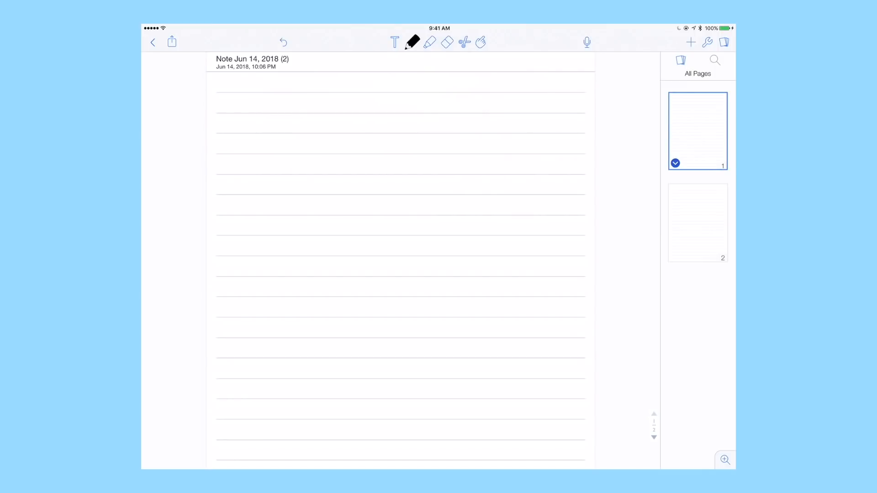
{"action": "left_click_drag", "start_coordinate": [243, 108], "coordinate": [279, 98]}
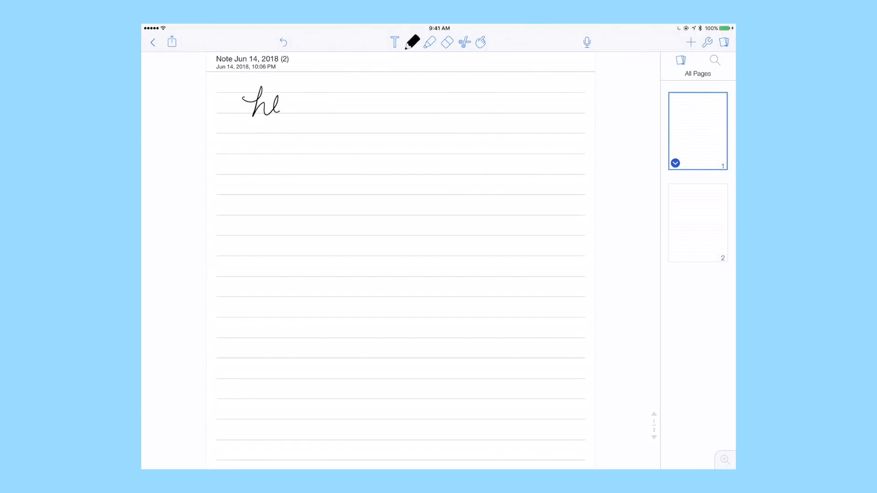
{"action": "left_click_drag", "start_coordinate": [275, 103], "coordinate": [329, 103]}
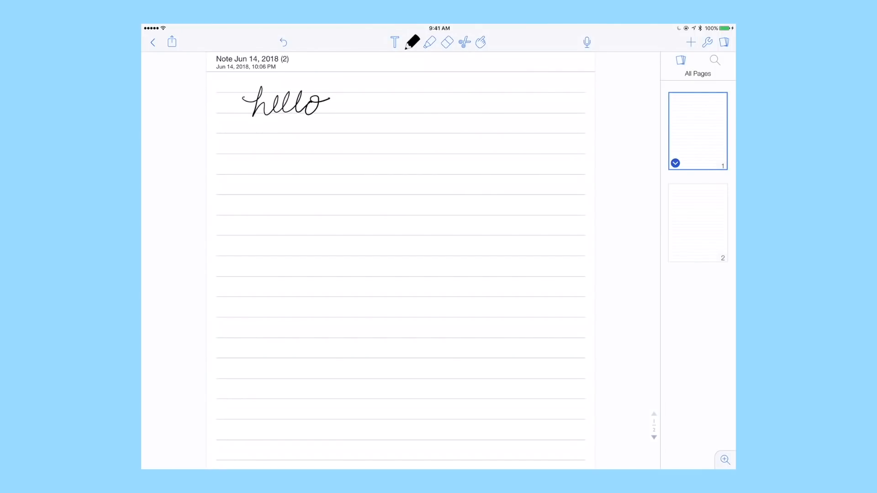
{"action": "left_click_drag", "start_coordinate": [347, 106], "coordinate": [372, 98]}
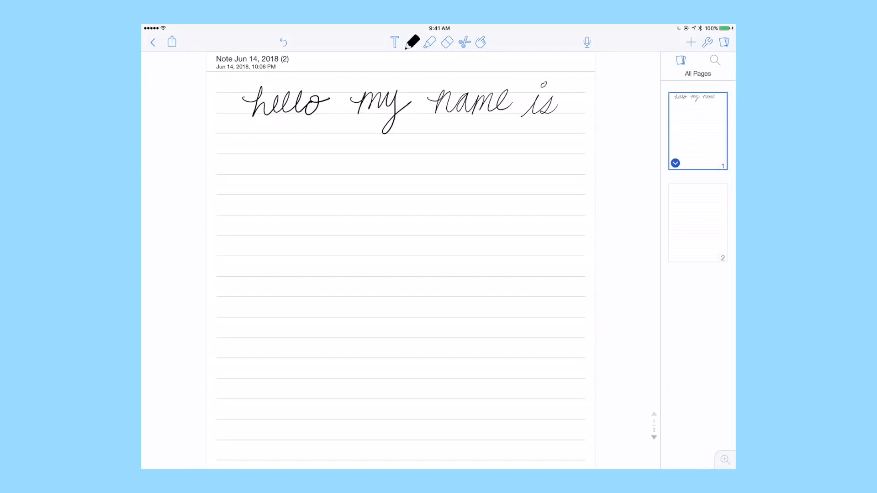
{"action": "left_click", "coordinate": [412, 42]}
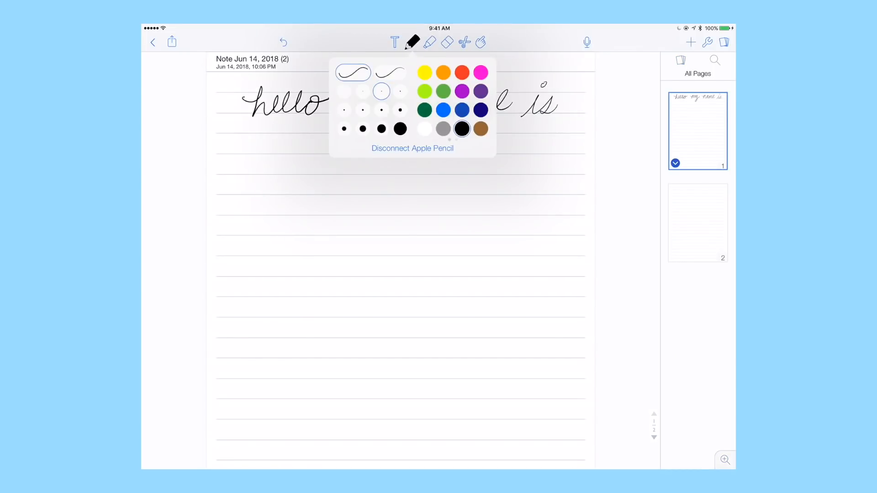
Step: Write 'hello my name is' on the second line with a thinner pen
{"action": "left_click", "coordinate": [412, 42]}
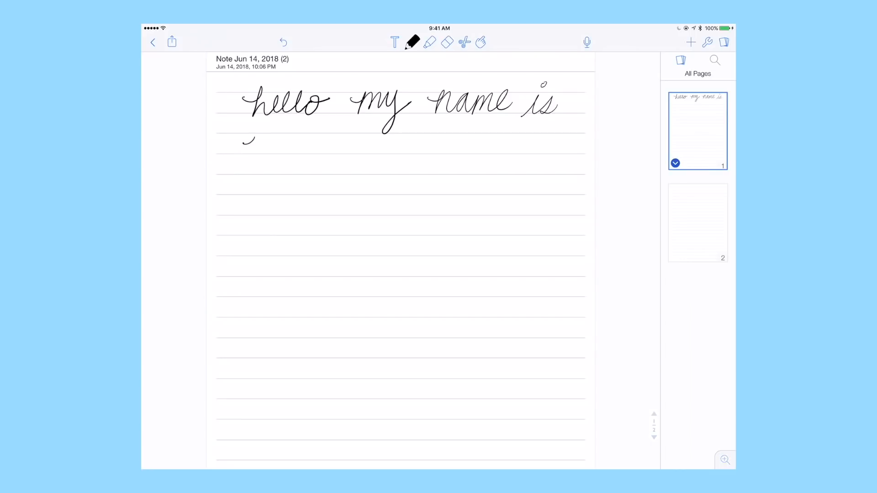
{"action": "left_click_drag", "start_coordinate": [243, 143], "coordinate": [307, 142]}
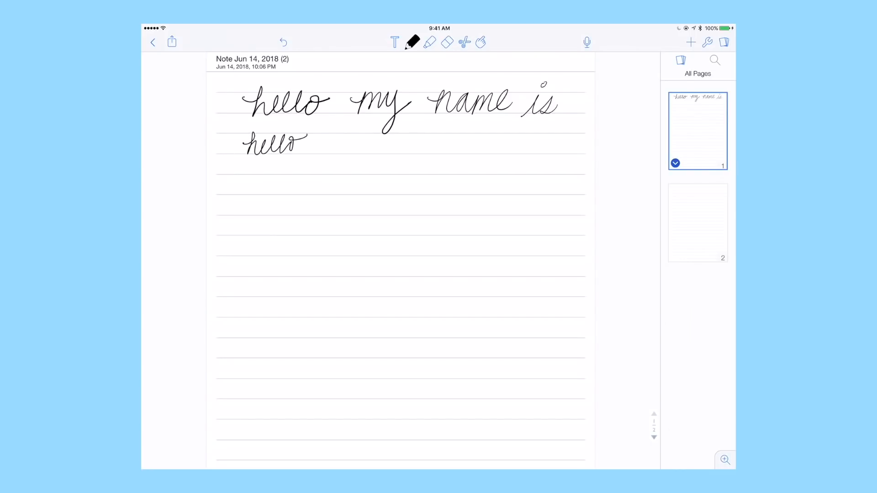
{"action": "left_click_drag", "start_coordinate": [338, 145], "coordinate": [386, 159]}
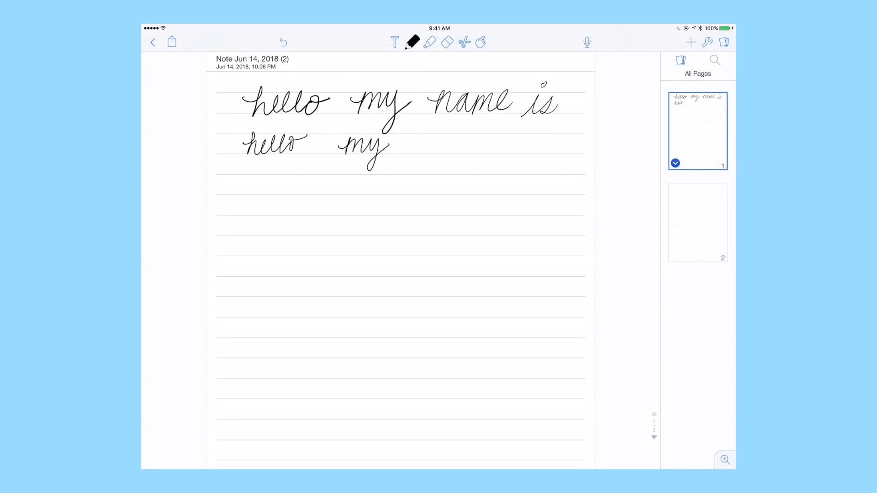
{"action": "left_click_drag", "start_coordinate": [412, 148], "coordinate": [470, 148]}
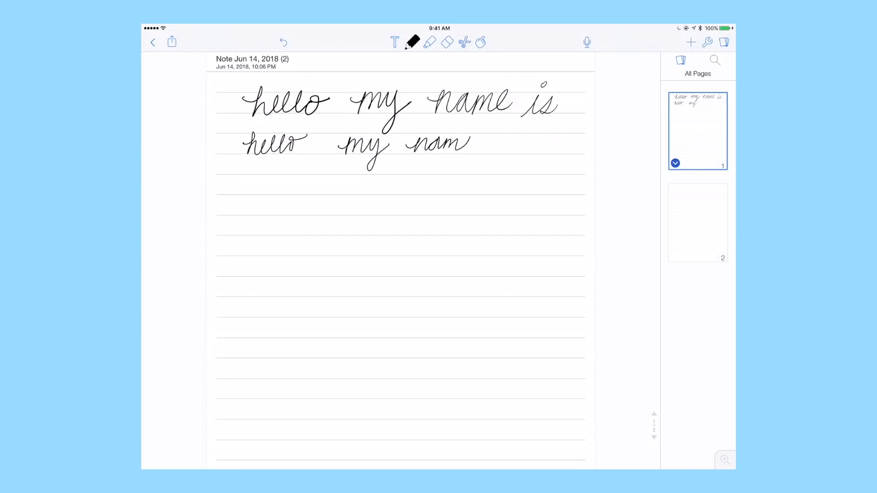
{"action": "left_click_drag", "start_coordinate": [472, 147], "coordinate": [543, 146]}
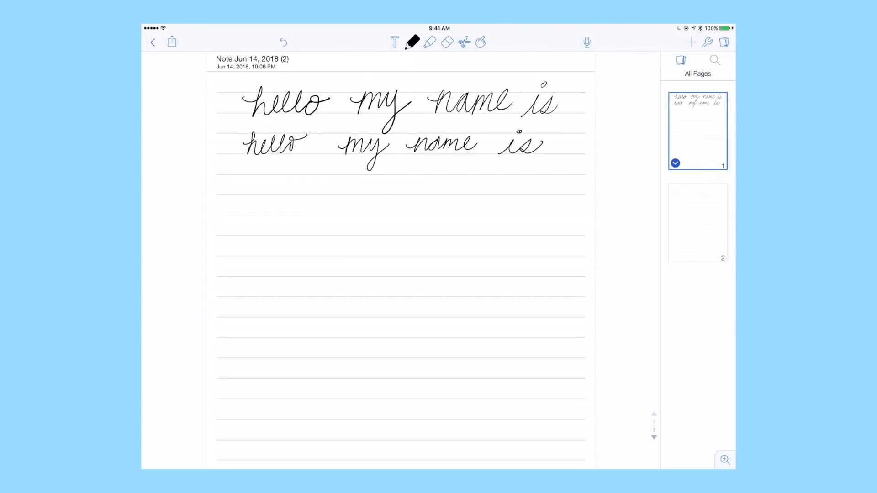
Step: Write a faint fine hello on the third line and a bold thick hello lower down
{"action": "left_click", "coordinate": [413, 42]}
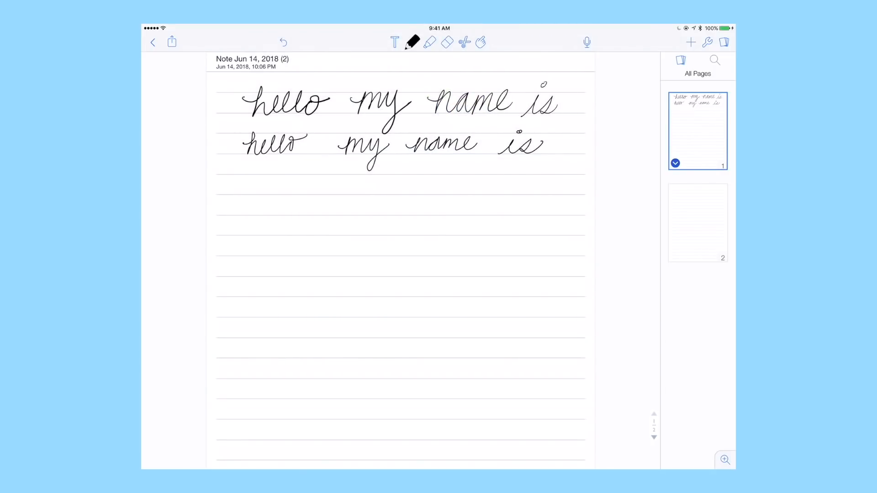
{"action": "left_click_drag", "start_coordinate": [249, 210], "coordinate": [288, 201]}
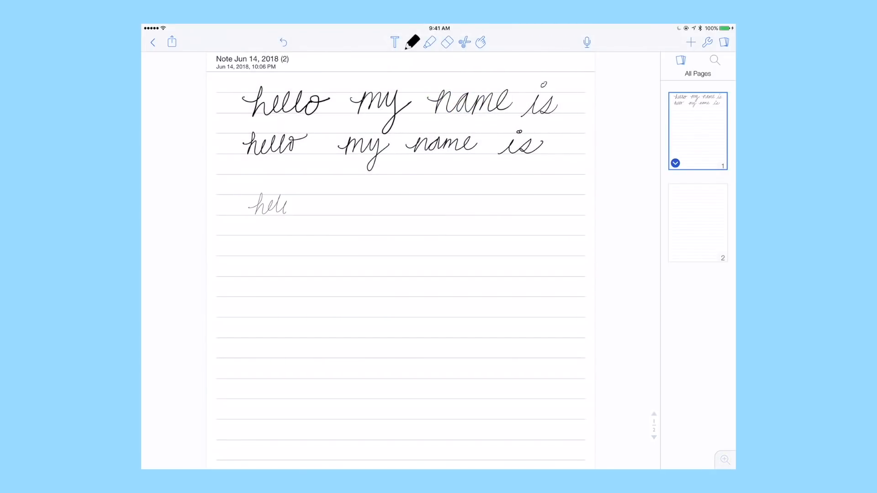
{"action": "left_click_drag", "start_coordinate": [285, 208], "coordinate": [302, 210]}
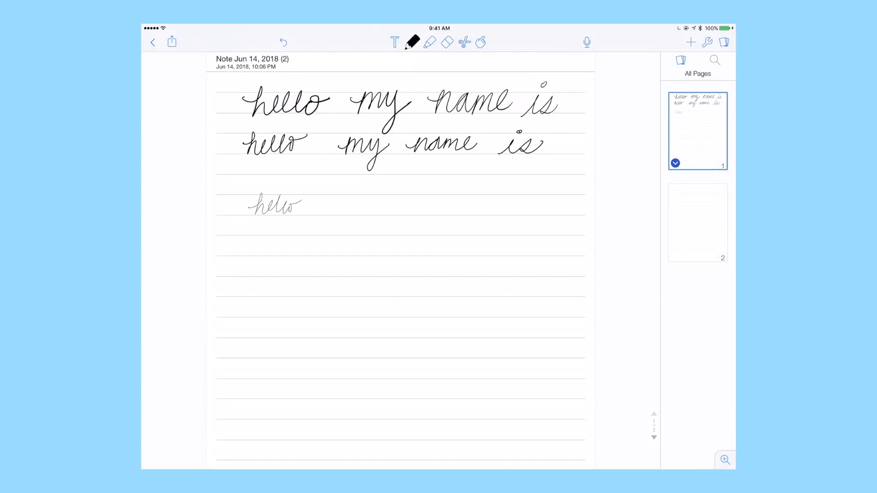
{"action": "left_click", "coordinate": [412, 42]}
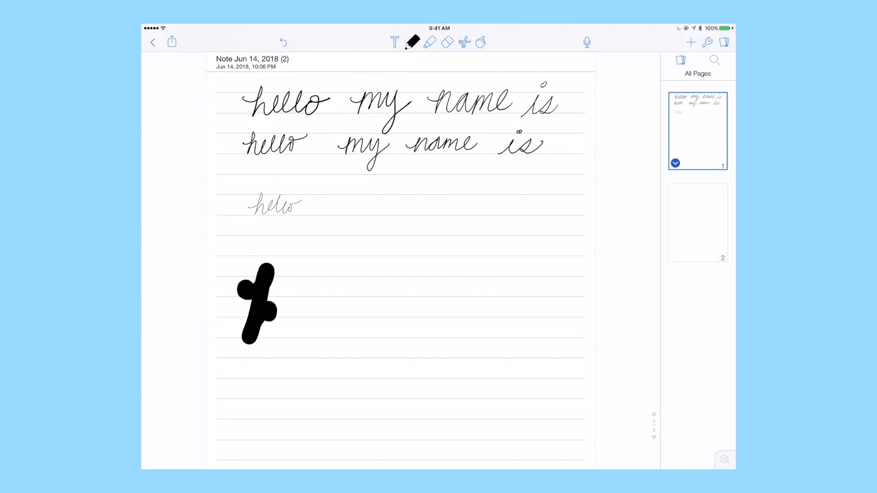
{"action": "left_click_drag", "start_coordinate": [263, 302], "coordinate": [425, 303]}
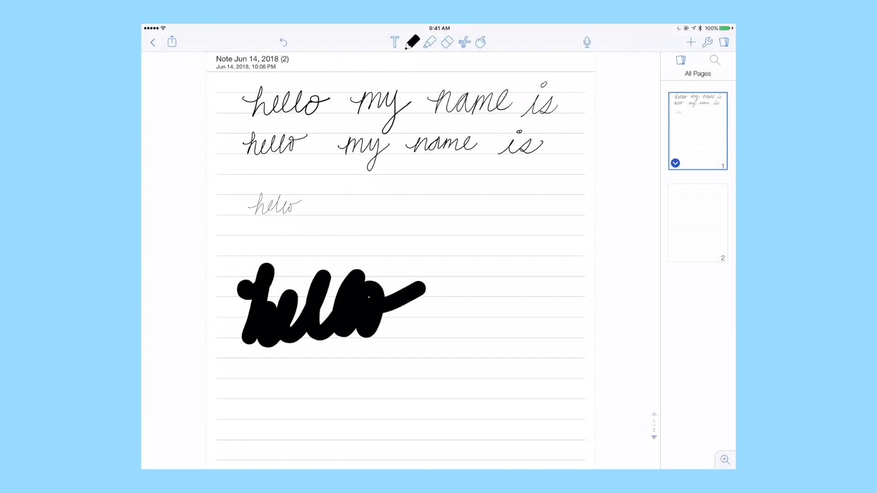
Step: Add a medium-weight hello beside the faint one and a printed 'Hi my name is' at right
{"action": "left_click", "coordinate": [413, 43]}
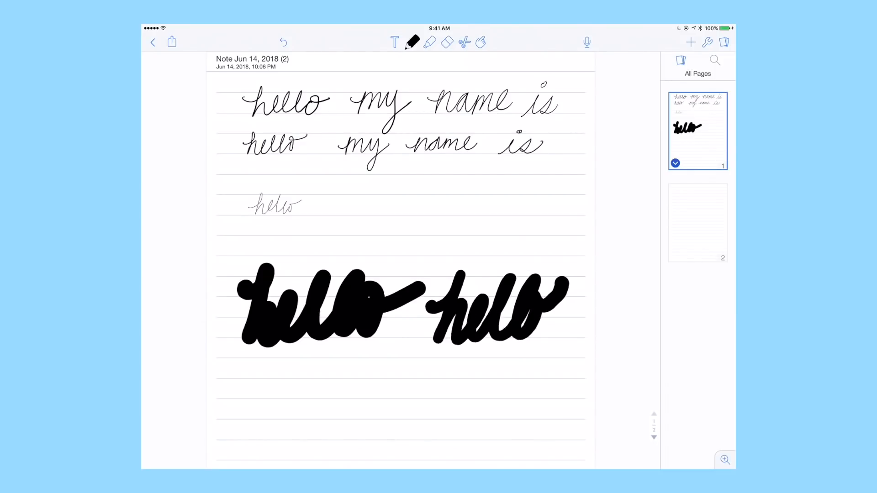
{"action": "left_click", "coordinate": [413, 42]}
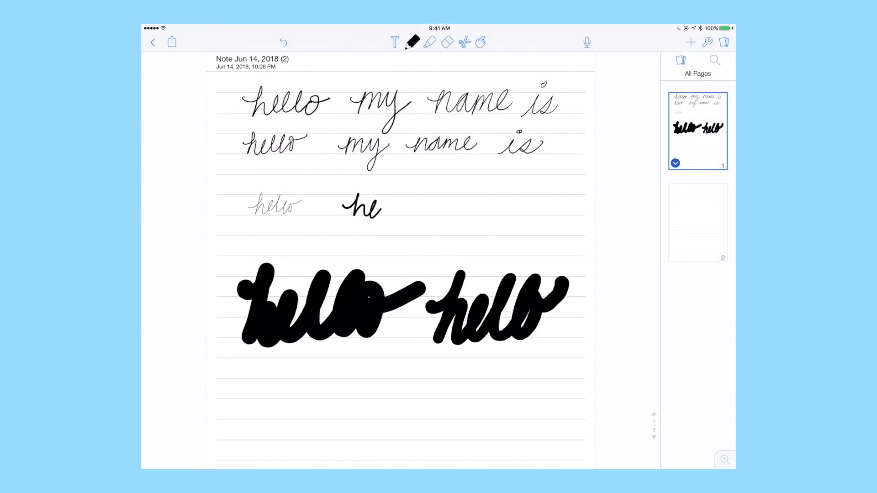
{"action": "left_click_drag", "start_coordinate": [383, 207], "coordinate": [422, 208]}
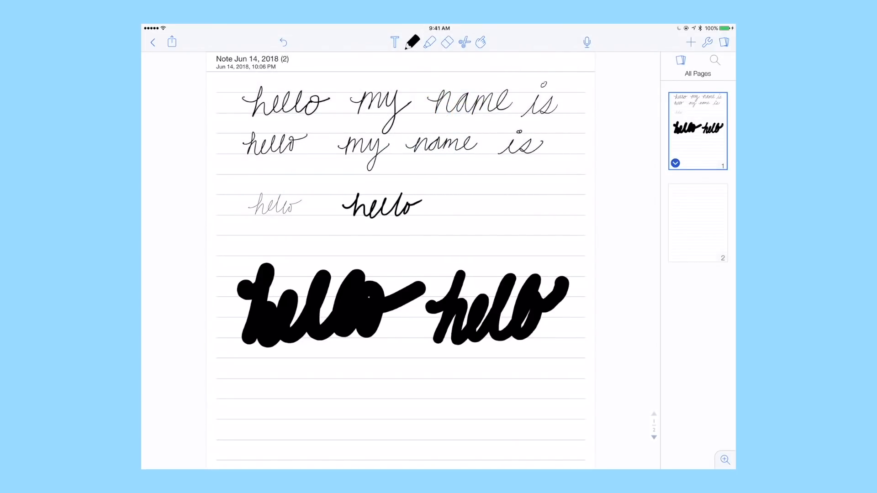
{"action": "left_click", "coordinate": [413, 42]}
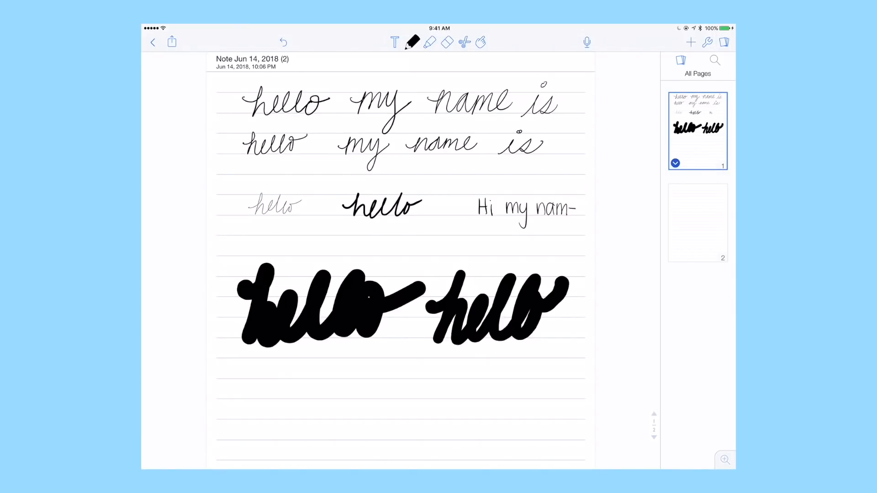
{"action": "left_click_drag", "start_coordinate": [487, 227], "coordinate": [517, 230]}
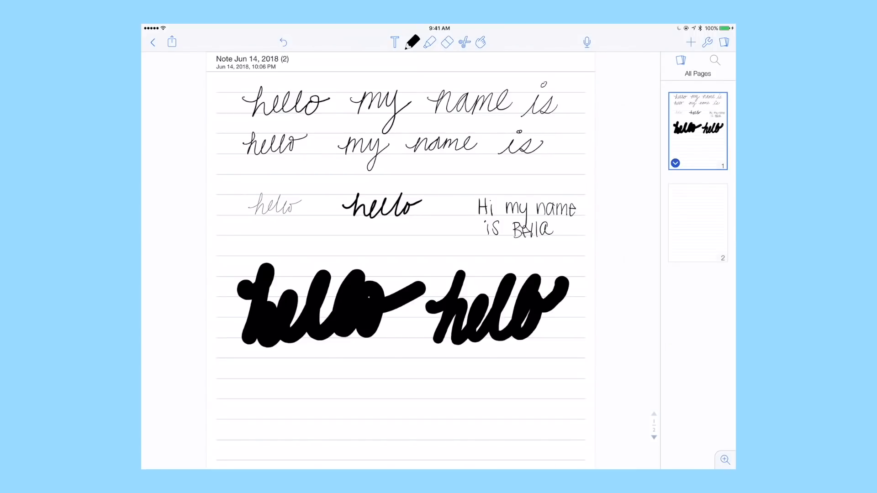
{"action": "left_click", "coordinate": [413, 42]}
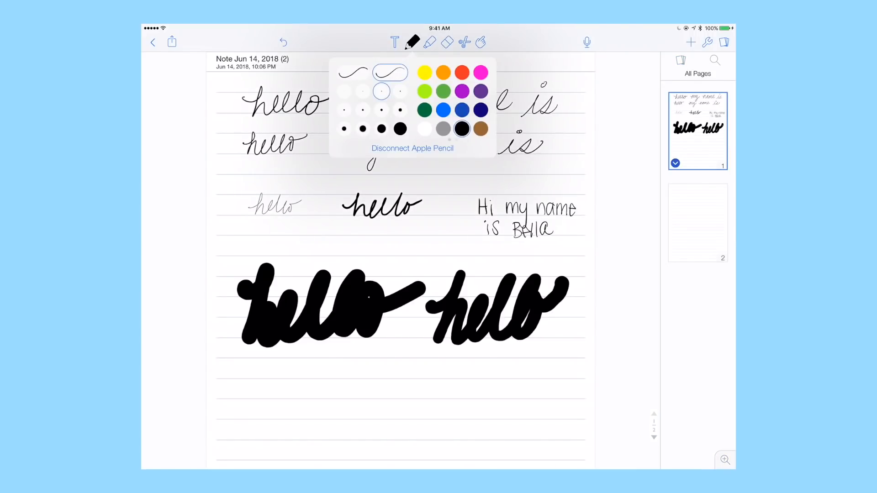
Step: Highlight the second line of the printed greeting in pink
{"action": "left_click", "coordinate": [429, 43]}
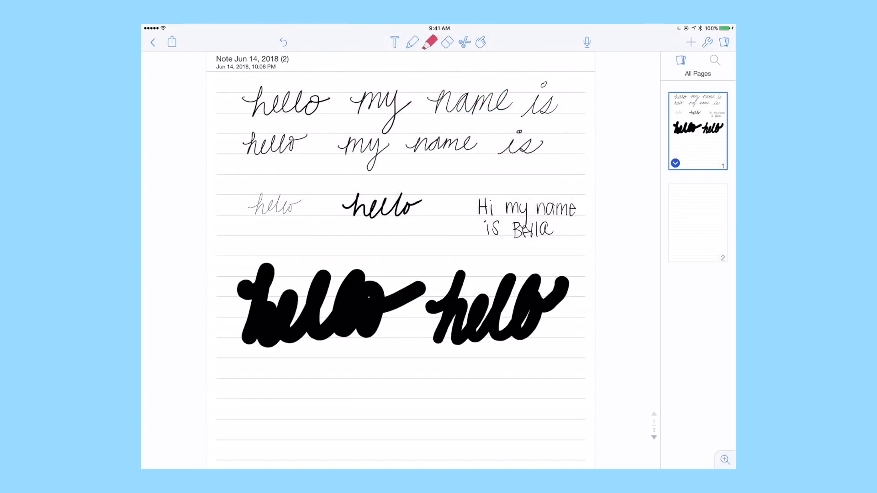
{"action": "left_click", "coordinate": [430, 42]}
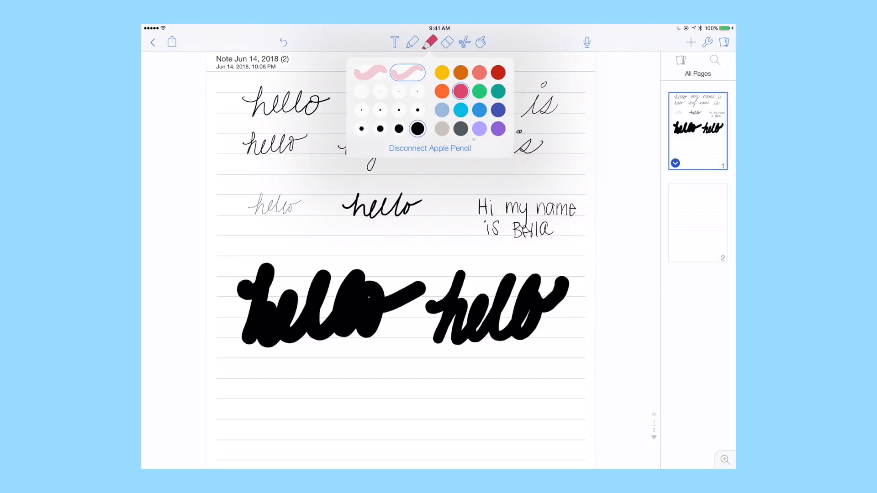
{"action": "left_click", "coordinate": [431, 42]}
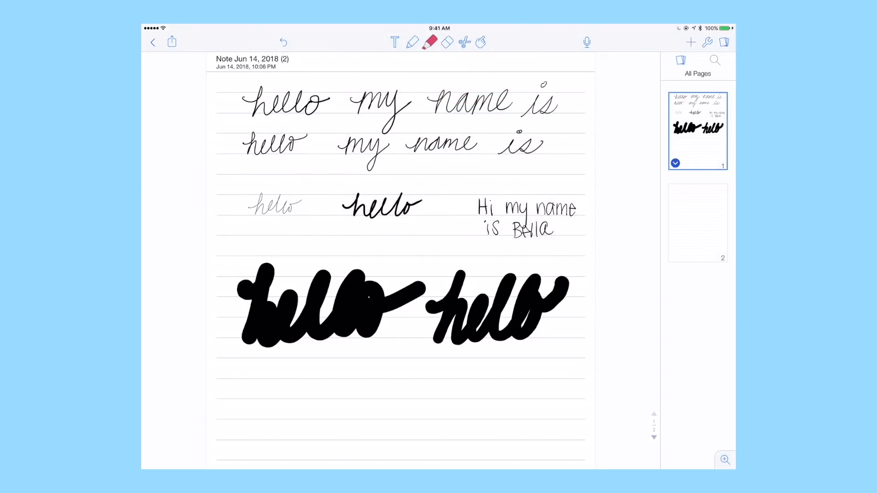
{"action": "left_click_drag", "start_coordinate": [475, 229], "coordinate": [559, 229]}
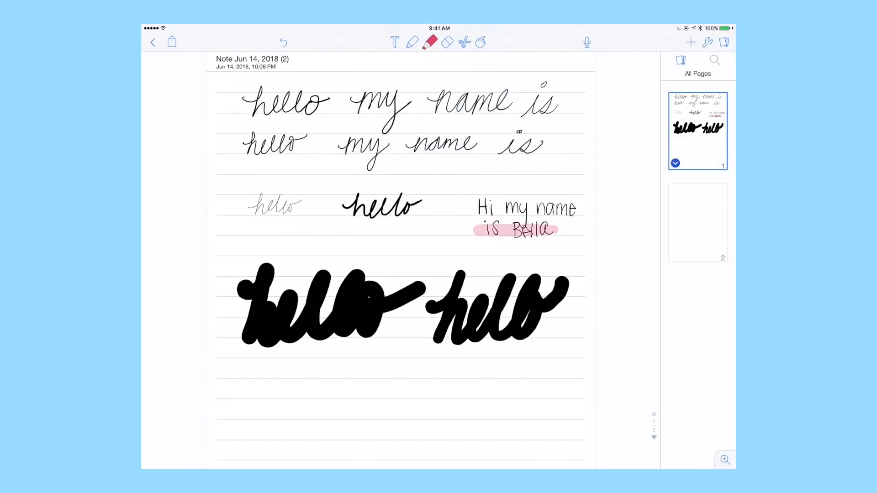
Step: Switch to a thinner pink highlighter and cover the greeting's first line
{"action": "left_click", "coordinate": [430, 42]}
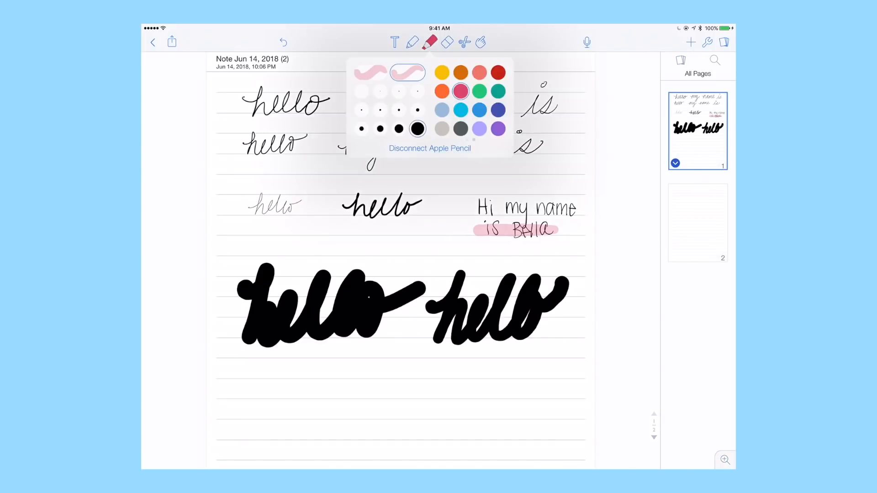
{"action": "left_click", "coordinate": [381, 110]}
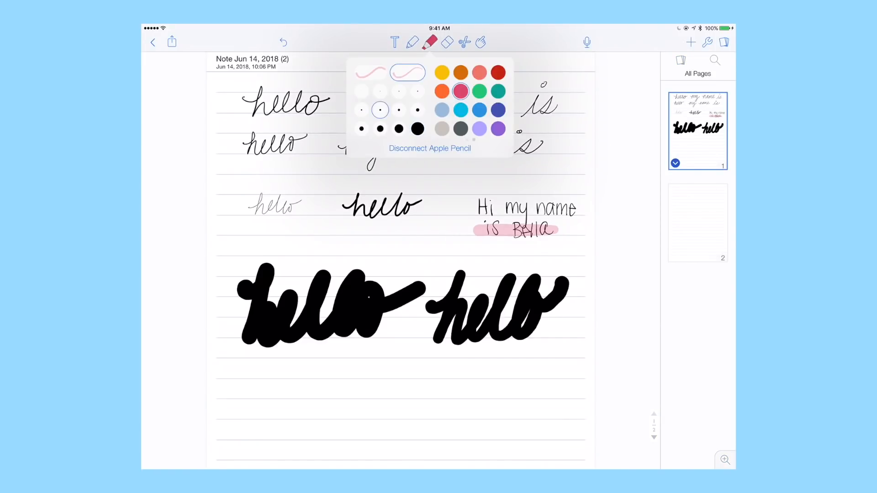
{"action": "left_click", "coordinate": [431, 42]}
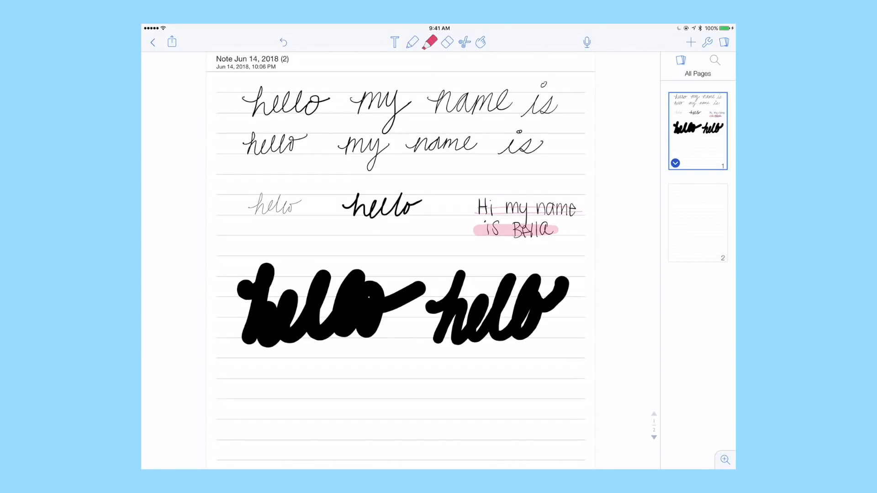
{"action": "left_click", "coordinate": [430, 42]}
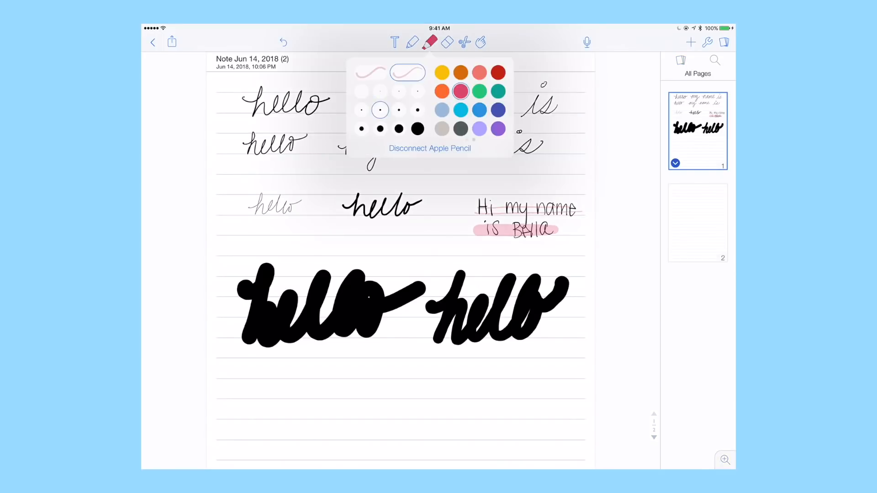
{"action": "left_click", "coordinate": [380, 129]}
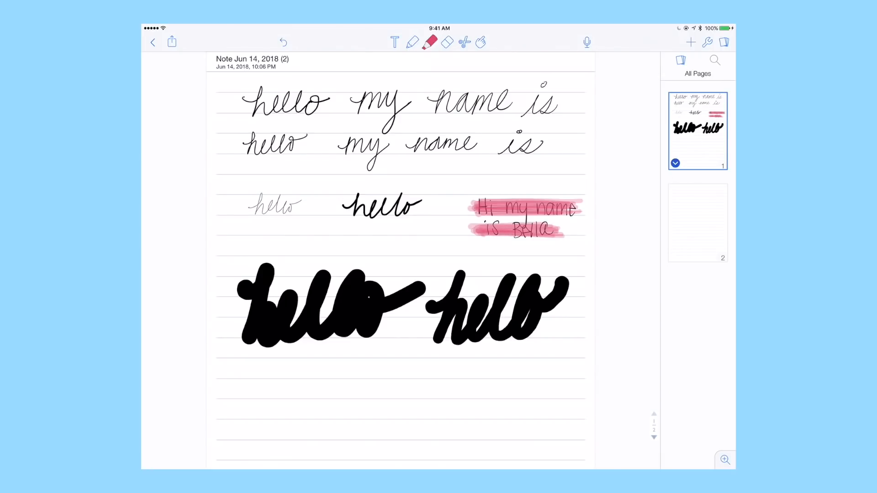
Step: Highlight two hello words in yellow, then erase all writing from the page
{"action": "left_click", "coordinate": [431, 42]}
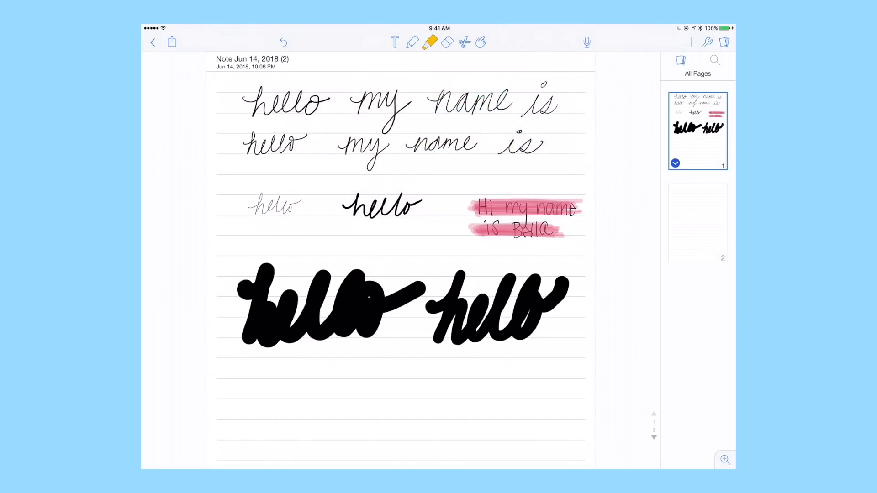
{"action": "left_click_drag", "start_coordinate": [242, 144], "coordinate": [307, 144]}
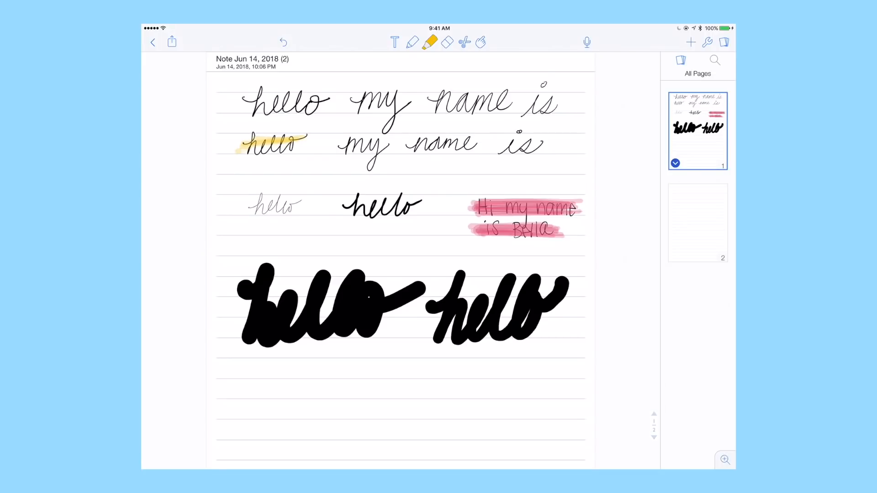
{"action": "left_click", "coordinate": [430, 42]}
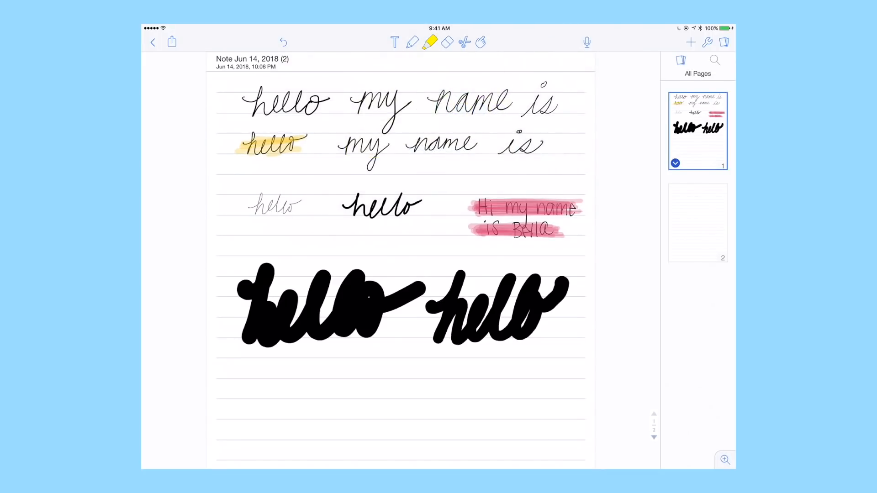
{"action": "left_click", "coordinate": [430, 42]}
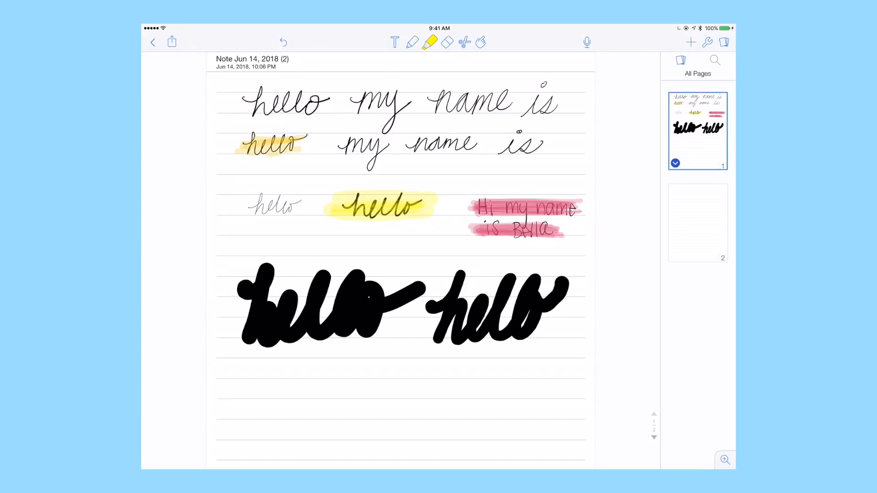
{"action": "left_click", "coordinate": [447, 42]}
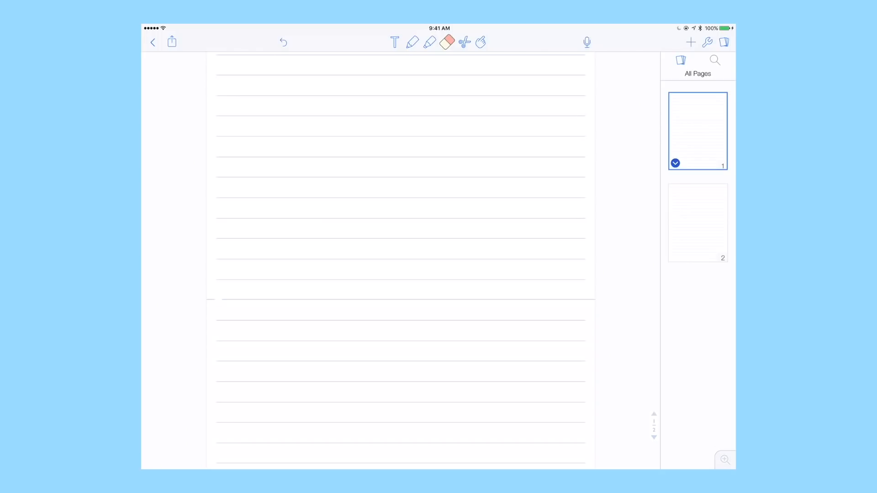
Step: Scribble a pen line across the blank page, then open the 'news news everyday TEXT' note
{"action": "left_click", "coordinate": [412, 42]}
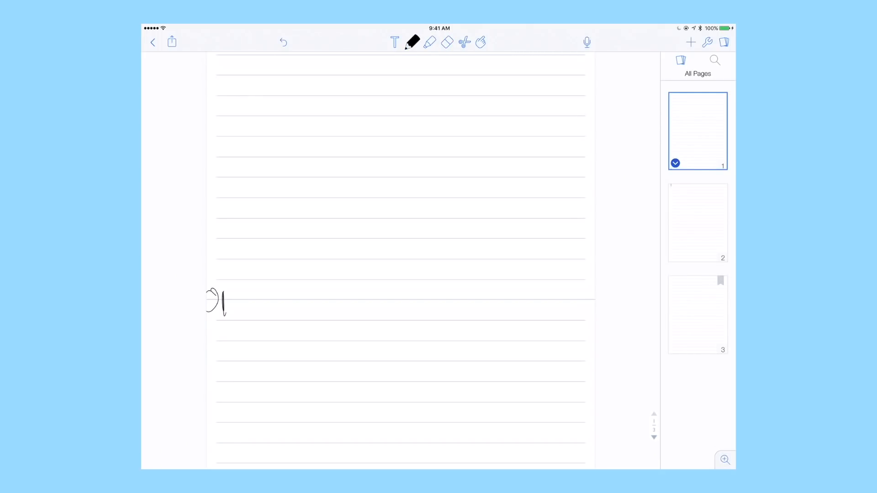
{"action": "left_click_drag", "start_coordinate": [580, 303], "coordinate": [591, 294]}
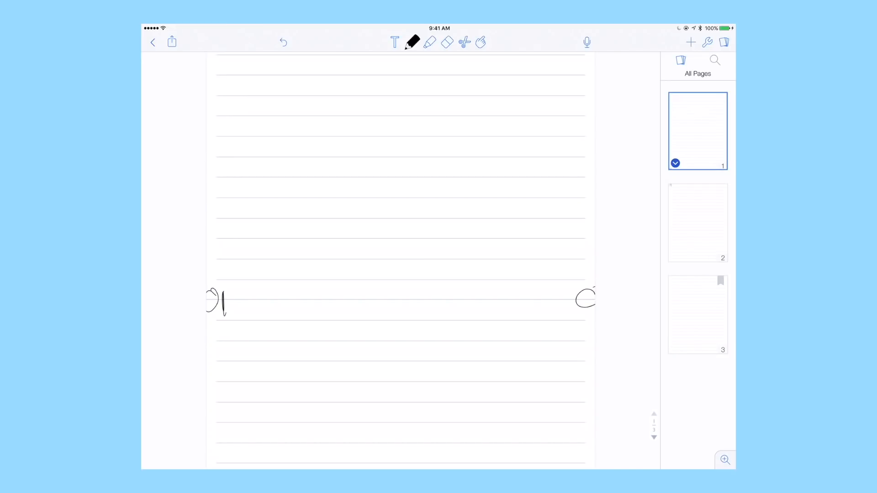
{"action": "left_click_drag", "start_coordinate": [498, 303], "coordinate": [588, 301]}
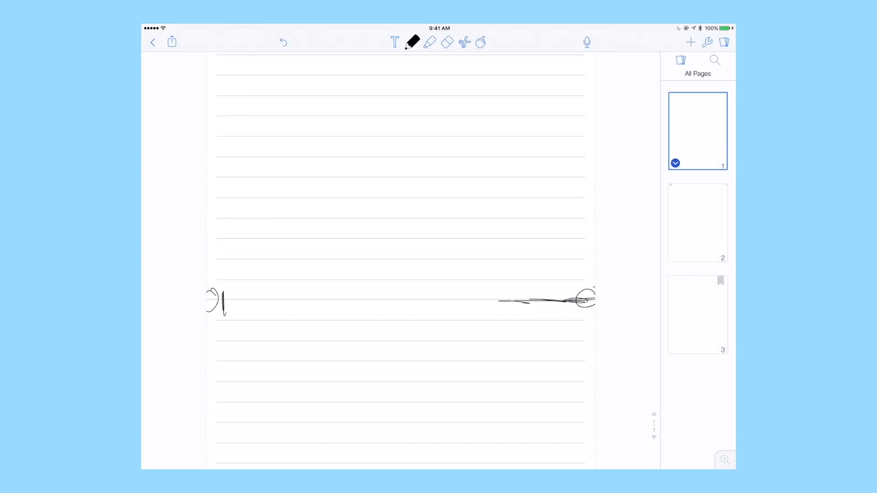
{"action": "left_click_drag", "start_coordinate": [240, 302], "coordinate": [570, 301]}
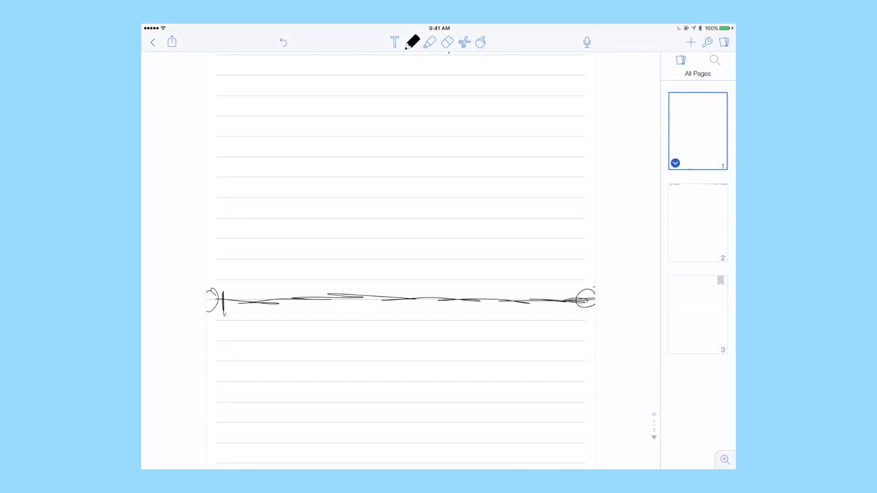
{"action": "left_click", "coordinate": [447, 42]}
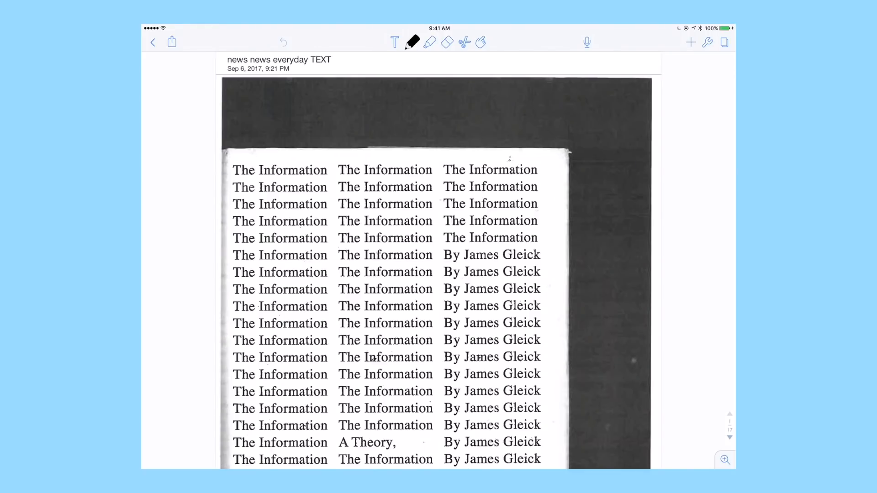
Step: Reopen the 'news news everyday TEXT' note from the library and scroll to the highlighted chapter page 398
{"action": "left_click", "coordinate": [154, 42]}
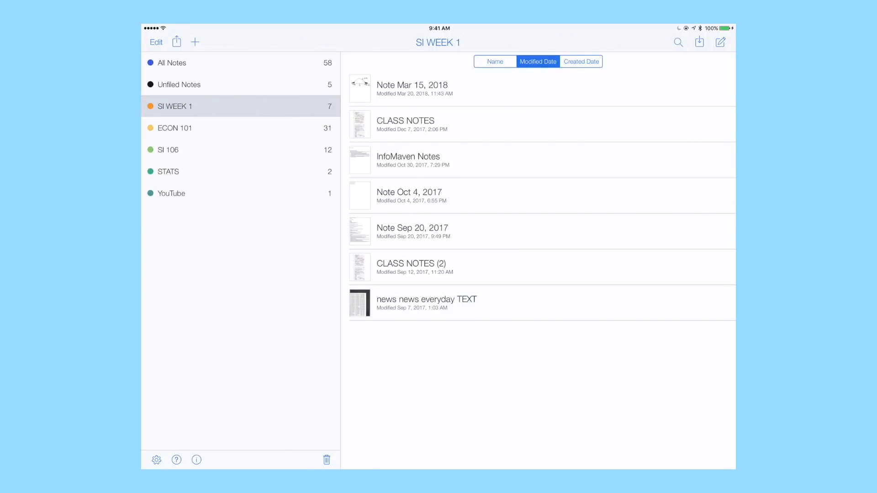
{"action": "left_click", "coordinate": [426, 304]}
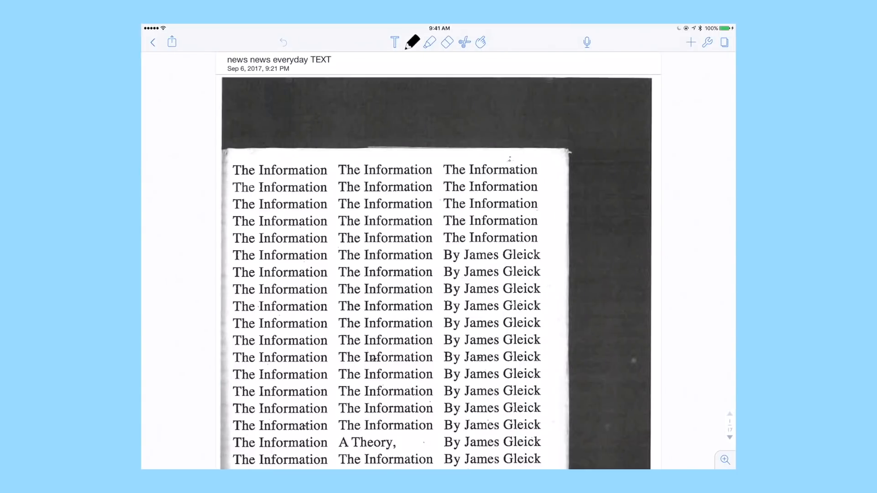
{"action": "left_click", "coordinate": [691, 42]}
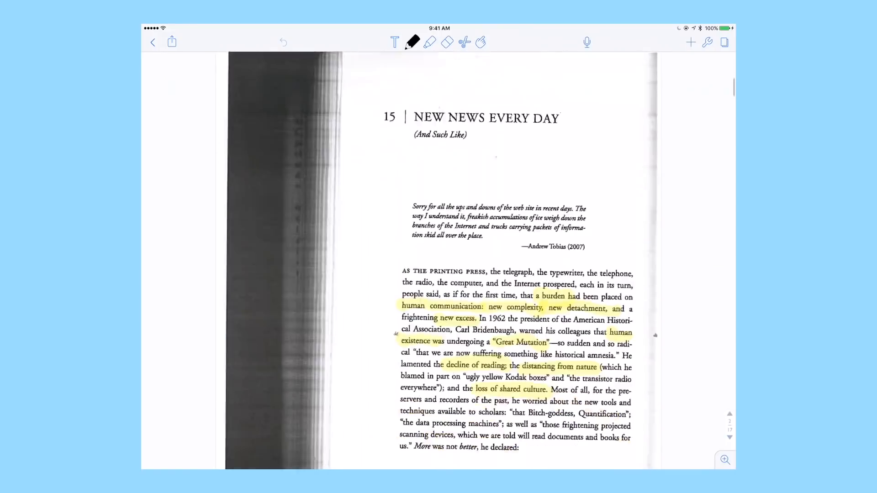
{"action": "scroll", "scroll_direction": "down", "scroll_amount": 3}
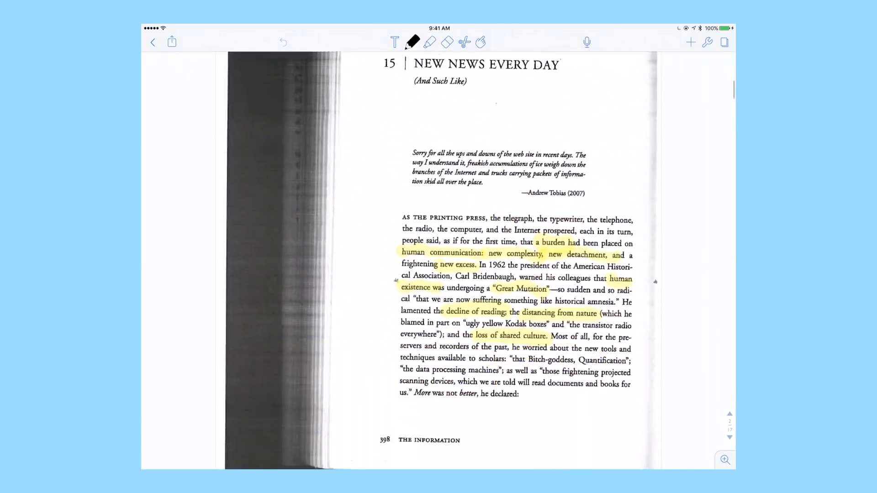
{"action": "left_click", "coordinate": [413, 42]}
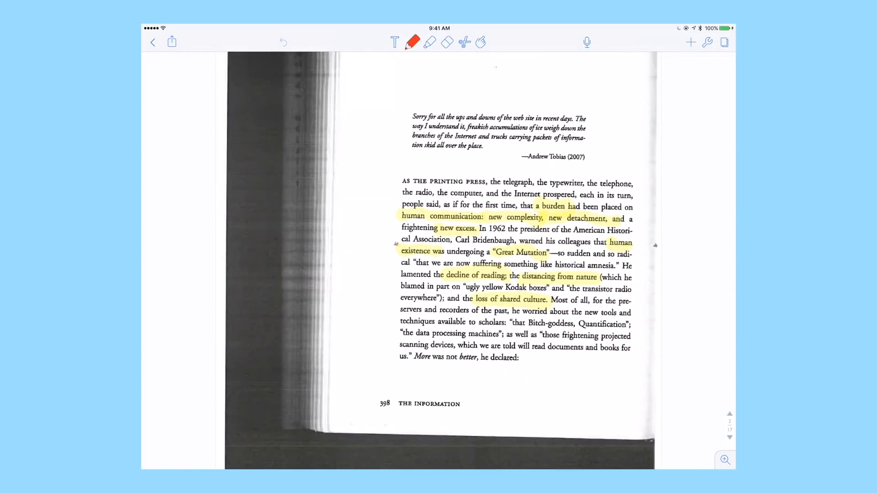
Step: With the red pen, underline the quote's author and highlighted phrases and write 'hello' under the heading
{"action": "left_click", "coordinate": [412, 42]}
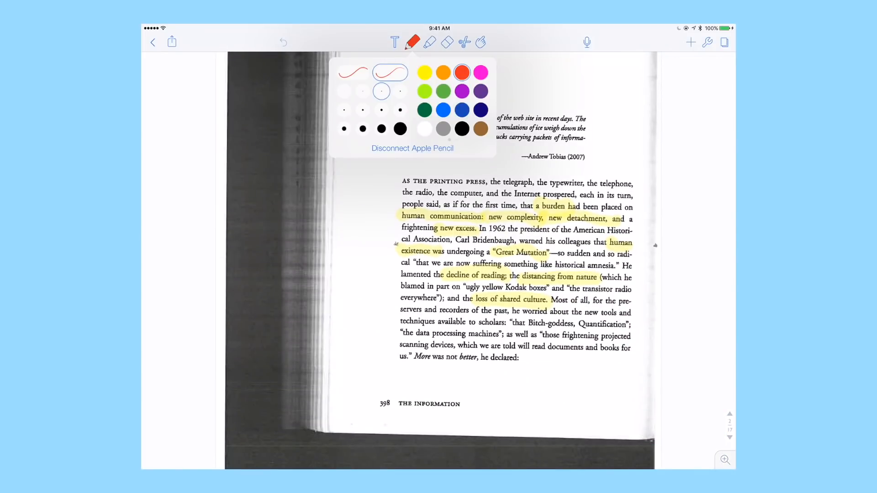
{"action": "left_click", "coordinate": [412, 42]}
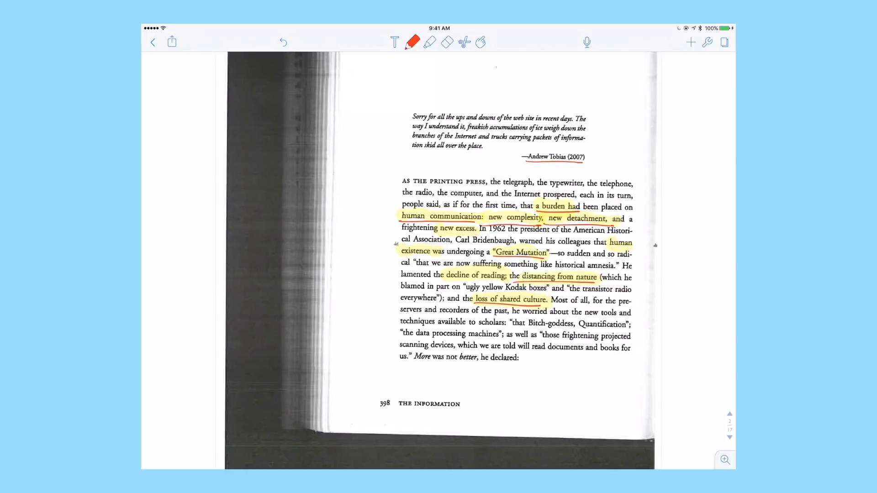
{"action": "scroll", "scroll_direction": "down", "scroll_amount": 3}
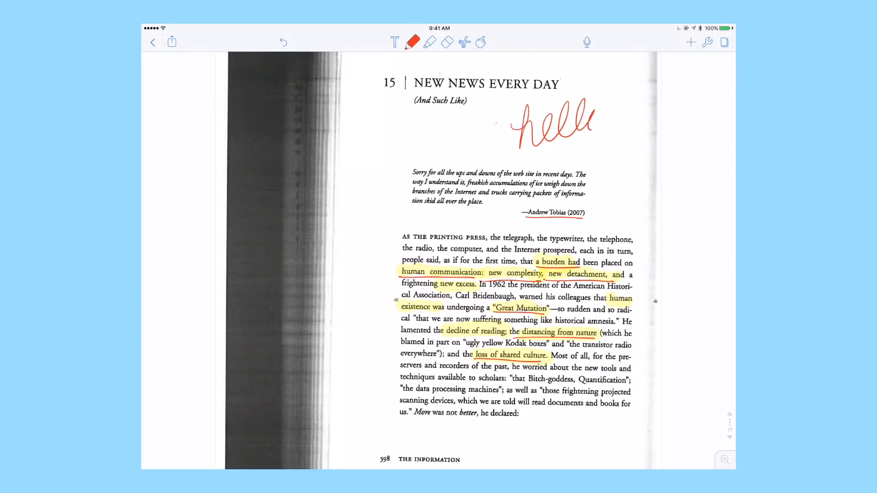
{"action": "left_click", "coordinate": [447, 42]}
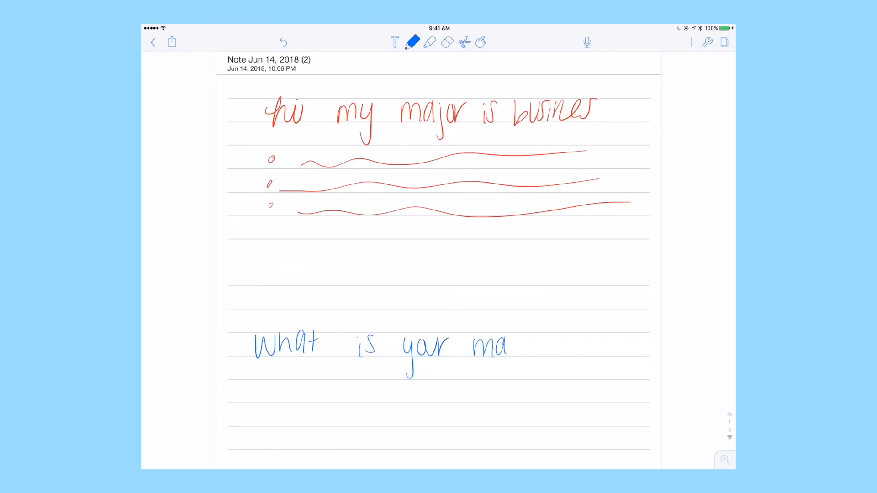
Step: Finish handwriting the blue question 'What is yar major?' above the red answer lines
{"action": "left_click_drag", "start_coordinate": [509, 344], "coordinate": [551, 350]}
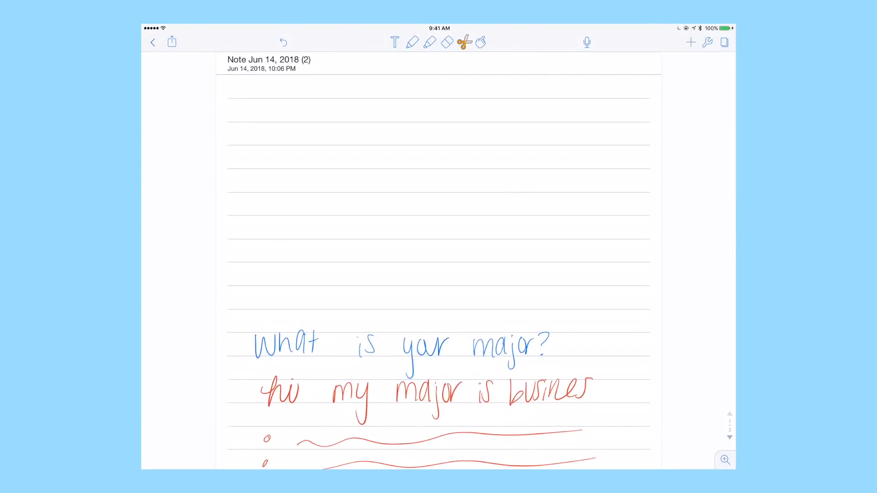
Step: Insert a graduation photo from a library album and enlarge it to sit above the blue question
{"action": "left_click", "coordinate": [691, 42]}
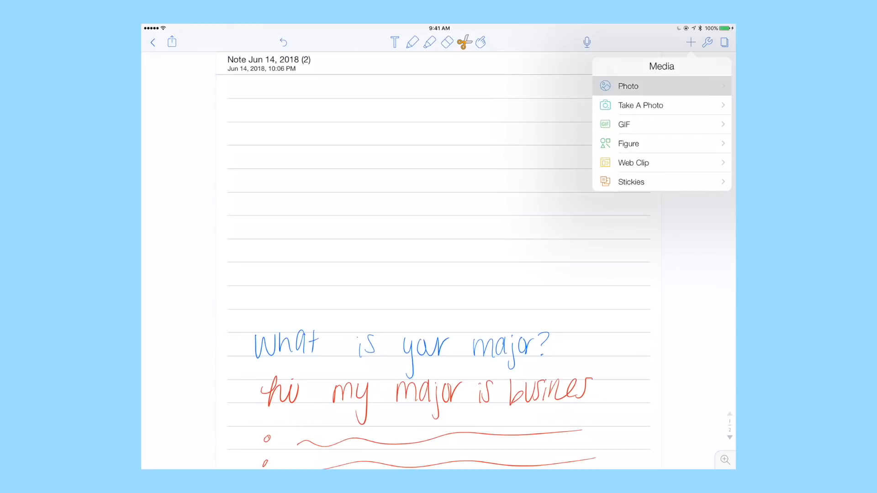
{"action": "left_click", "coordinate": [628, 86]}
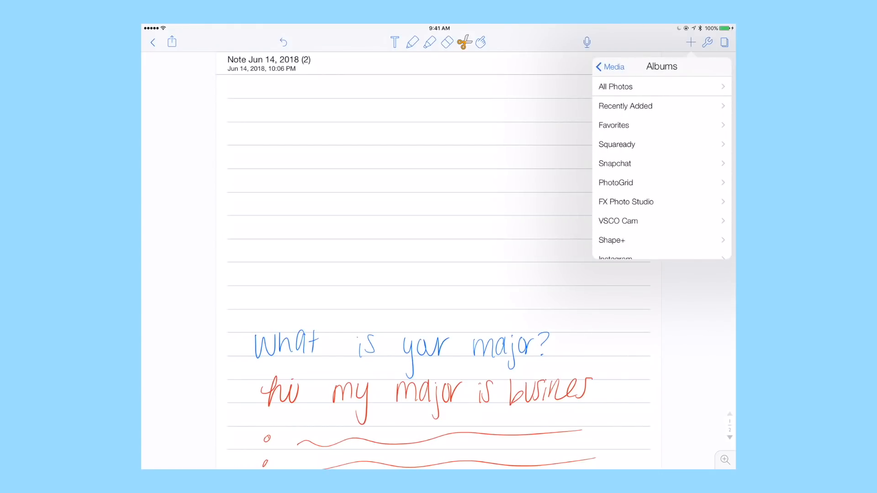
{"action": "left_click", "coordinate": [614, 125]}
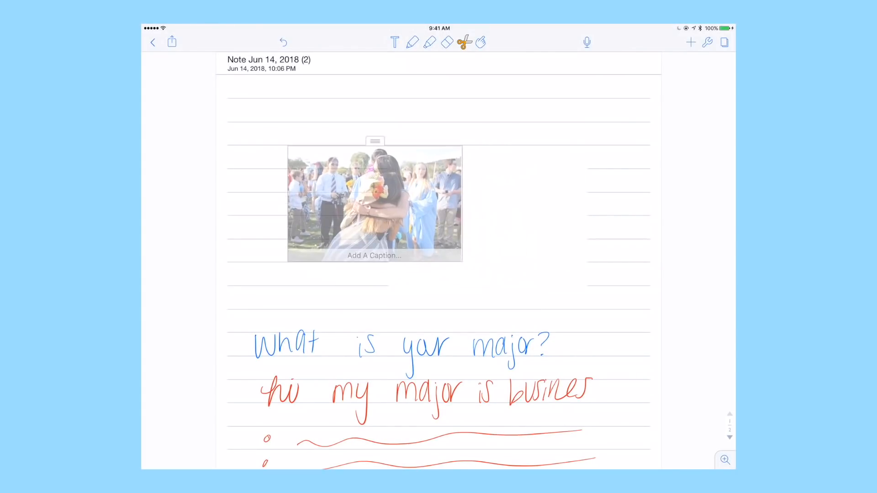
{"action": "left_click", "coordinate": [375, 203]}
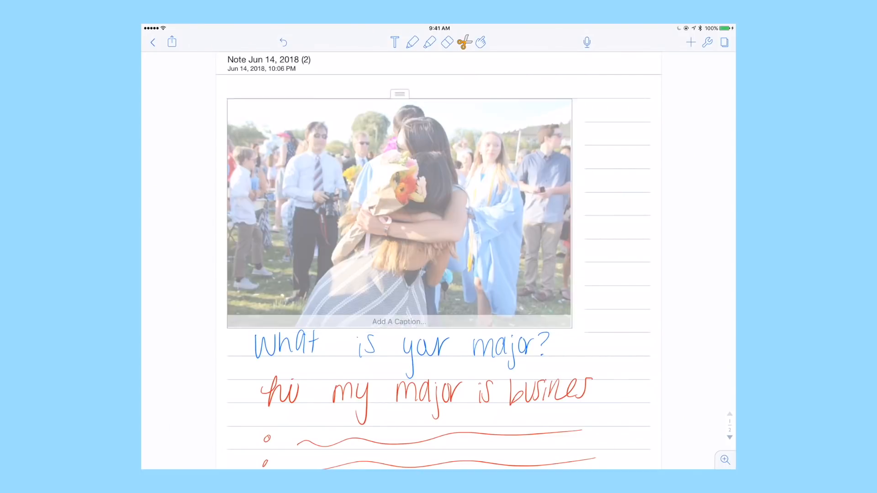
{"action": "left_click_drag", "start_coordinate": [399, 213], "coordinate": [448, 358]}
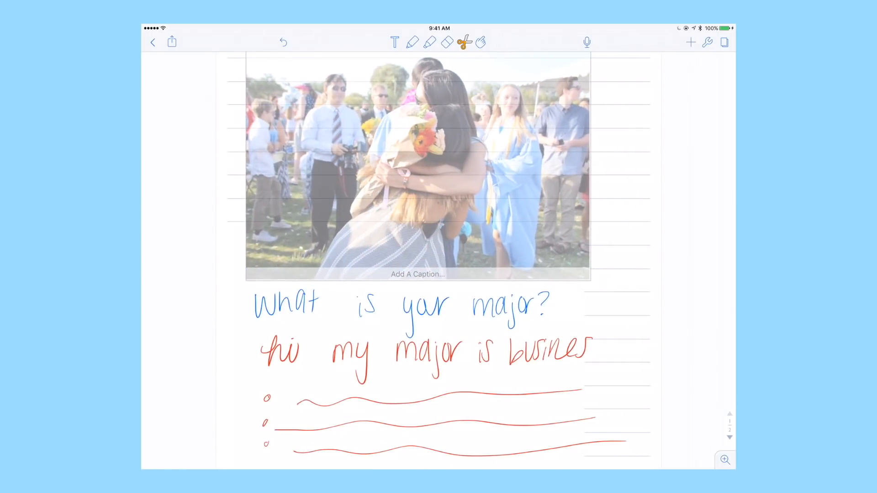
{"action": "left_click", "coordinate": [418, 168]}
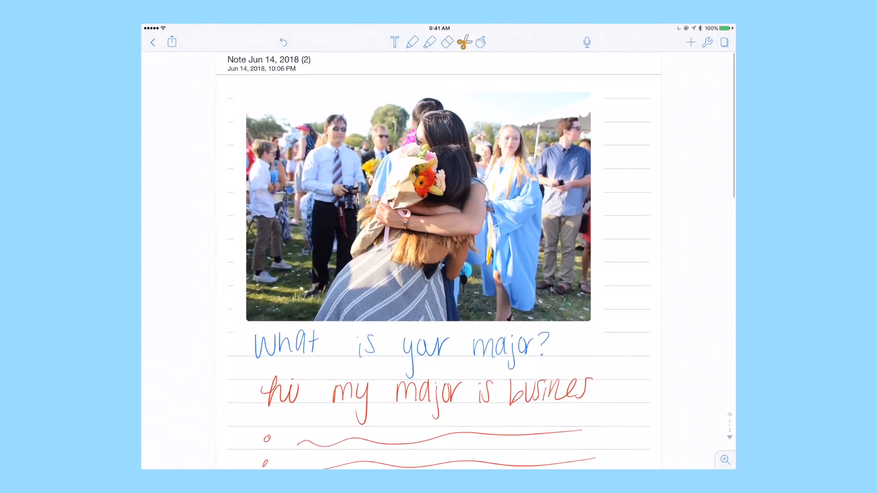
Step: Choose a red pen and doodle swirls on the graduation photo
{"action": "left_click", "coordinate": [412, 42]}
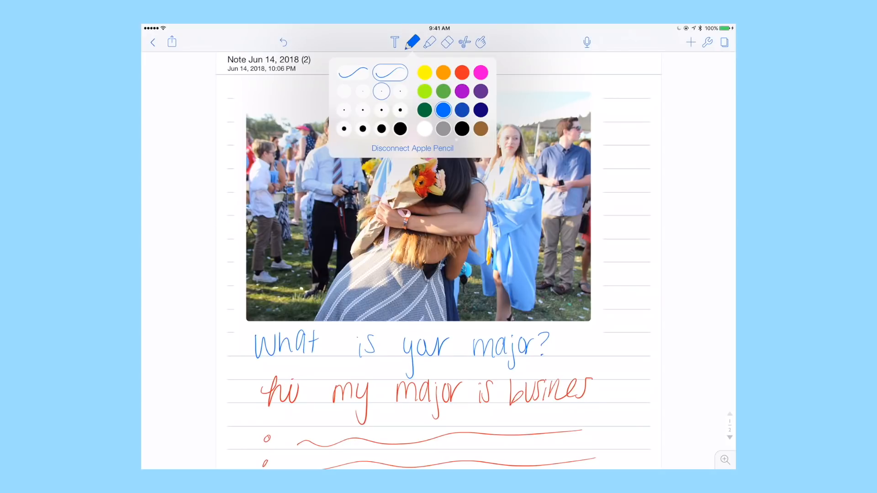
{"action": "left_click", "coordinate": [412, 42]}
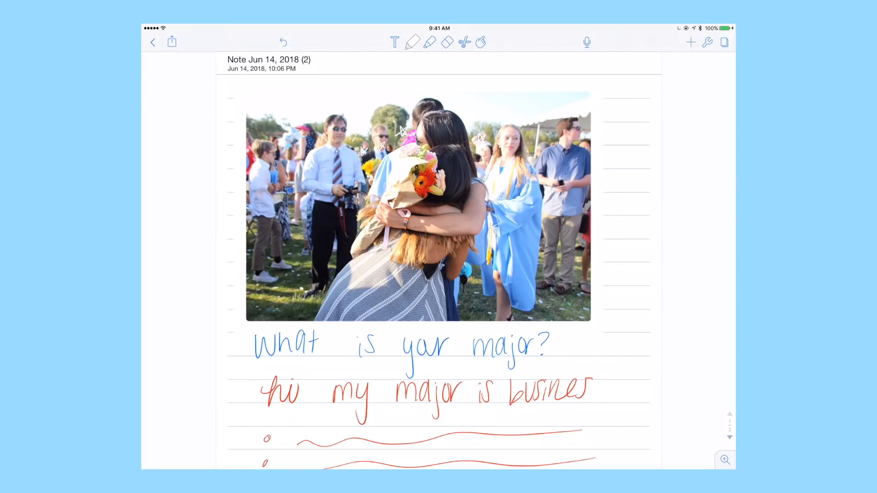
{"action": "left_click", "coordinate": [412, 42]}
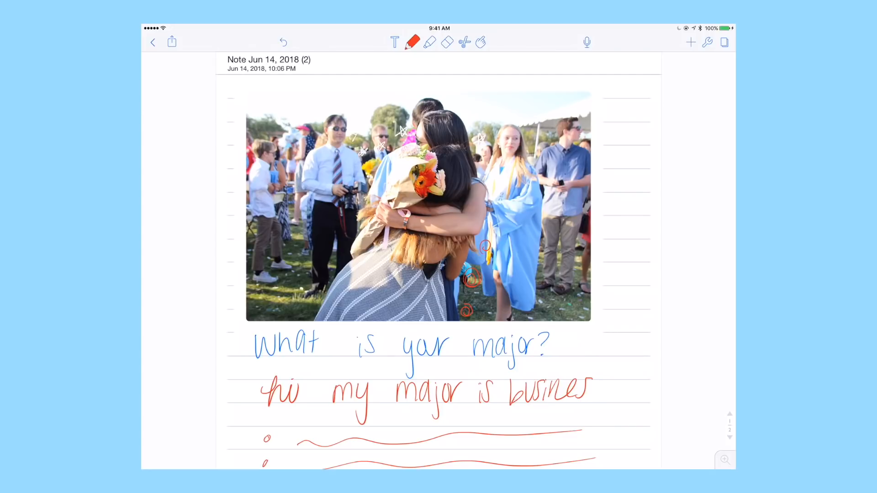
{"action": "left_click_drag", "start_coordinate": [482, 248], "coordinate": [493, 238]}
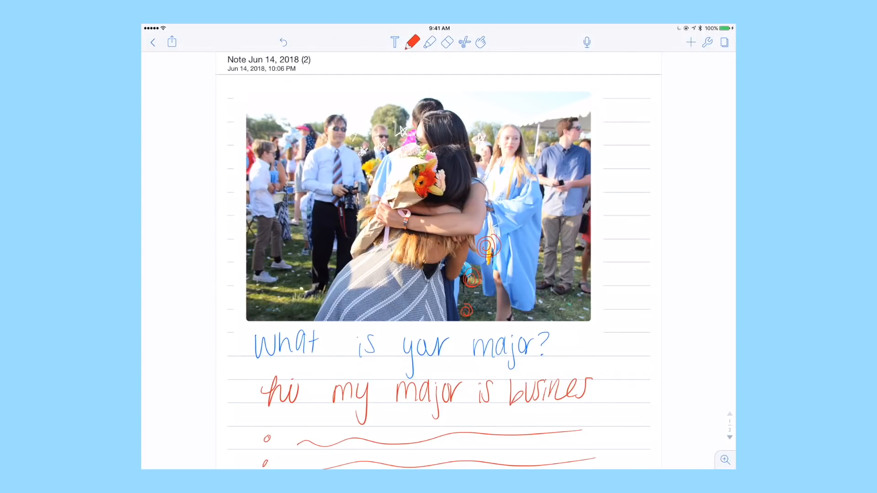
Step: Handwrite 'YAY! YOU DID IT! xoxo Bella' in red above the photo with an underline and flower doodles
{"action": "left_click_drag", "start_coordinate": [271, 100], "coordinate": [288, 92]}
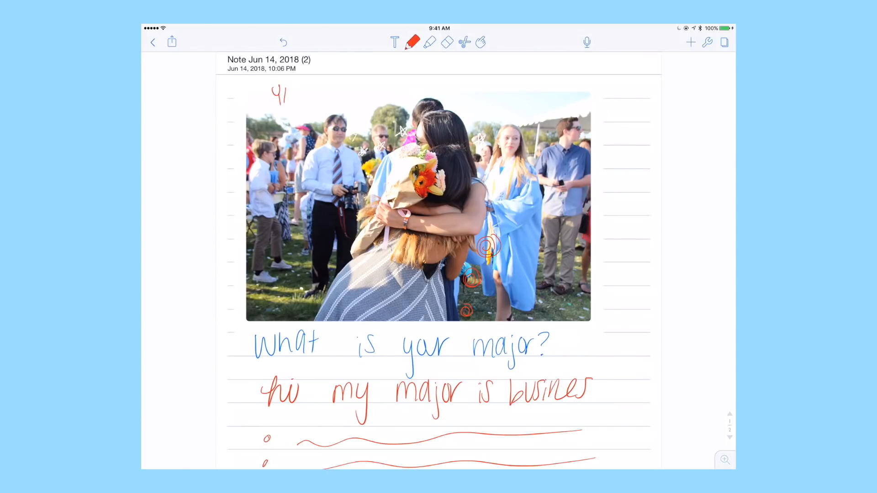
{"action": "type", "text": "YAY! ("}
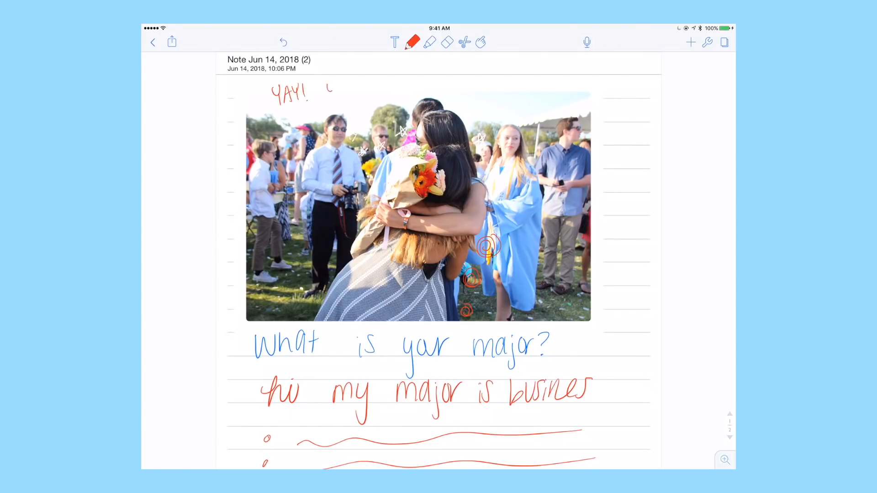
{"action": "left_click_drag", "start_coordinate": [325, 93], "coordinate": [385, 92]}
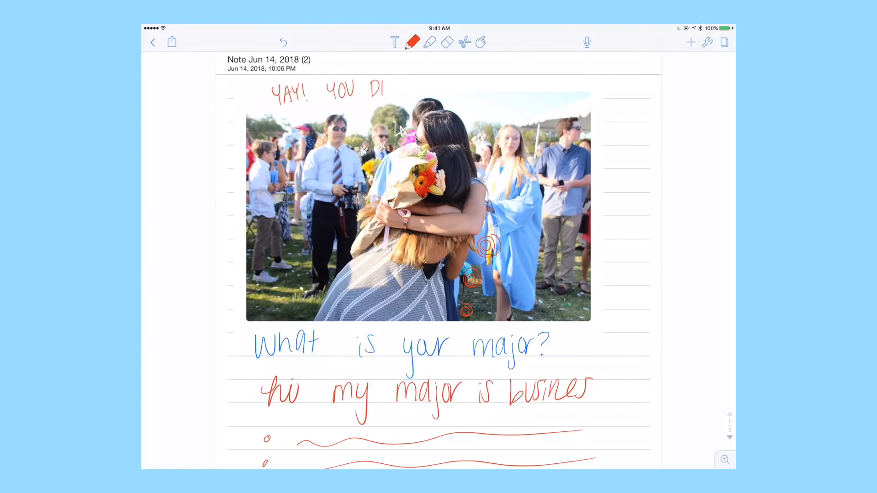
{"action": "left_click_drag", "start_coordinate": [385, 87], "coordinate": [434, 87]}
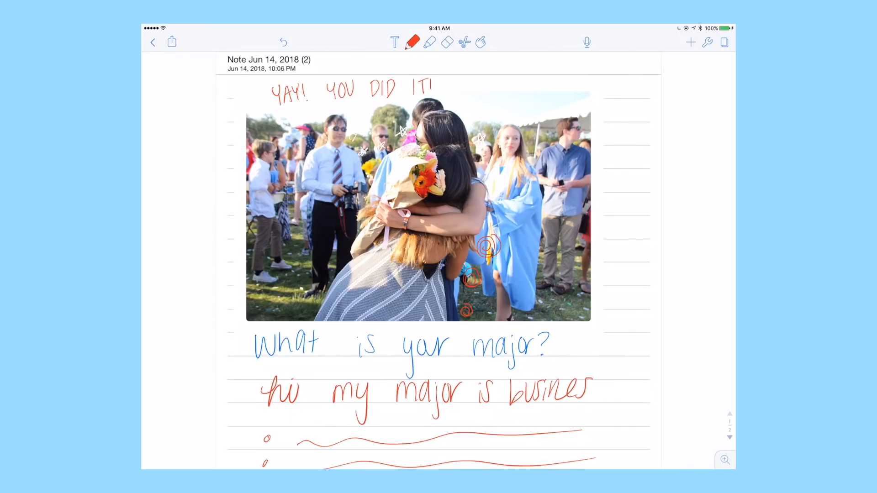
{"action": "left_click_drag", "start_coordinate": [467, 98], "coordinate": [478, 87]}
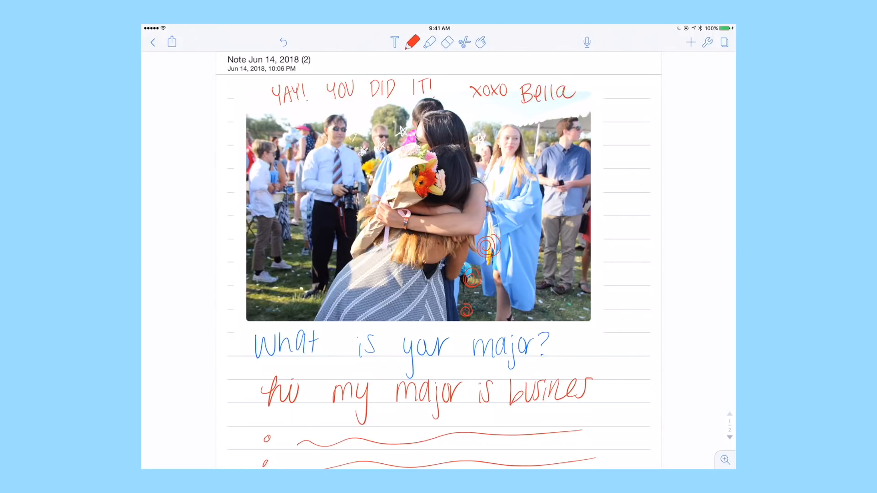
{"action": "left_click_drag", "start_coordinate": [487, 106], "coordinate": [560, 118]}
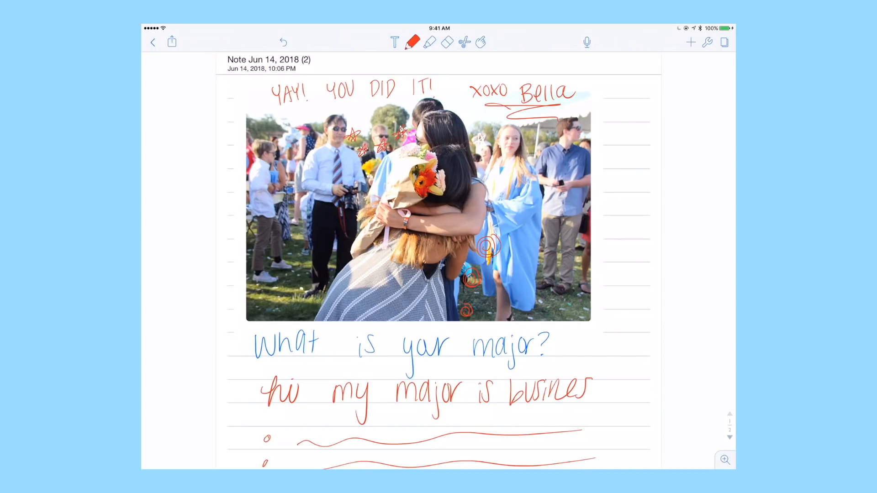
{"action": "left_click", "coordinate": [478, 142]}
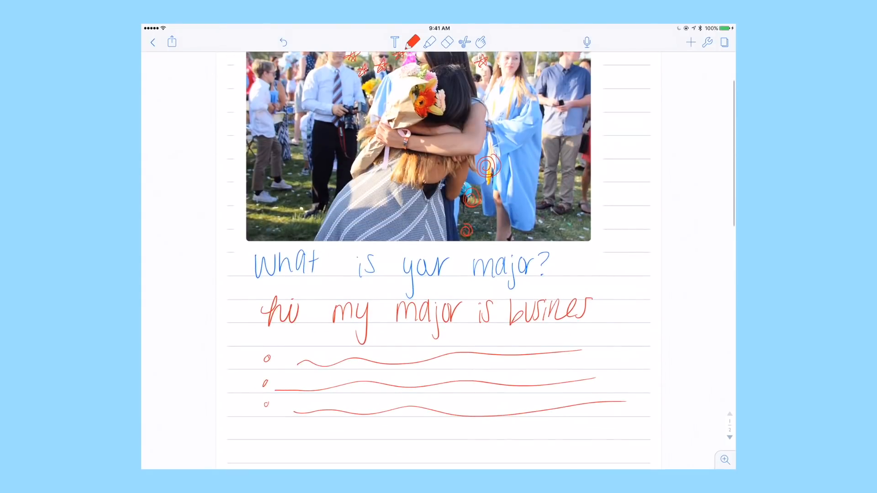
Step: Take a selfie with the camera into the note below the bullets and draw a pink mark on it
{"action": "left_click", "coordinate": [691, 42]}
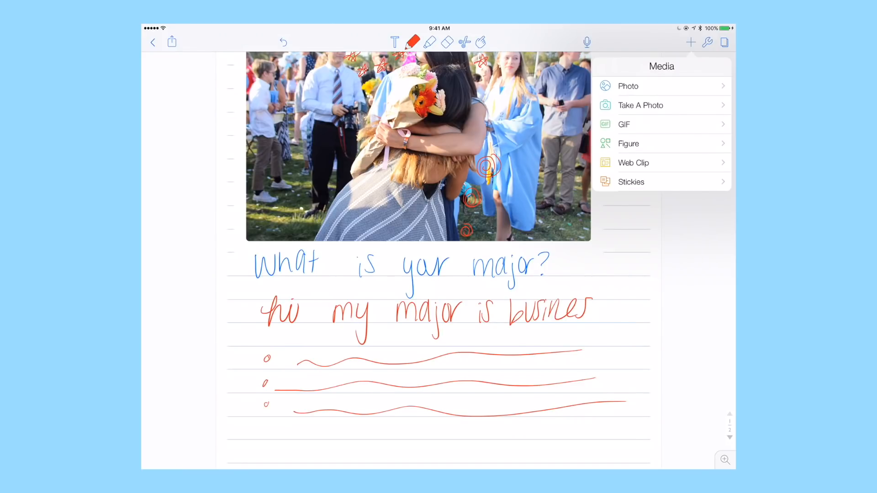
{"action": "left_click", "coordinate": [640, 105]}
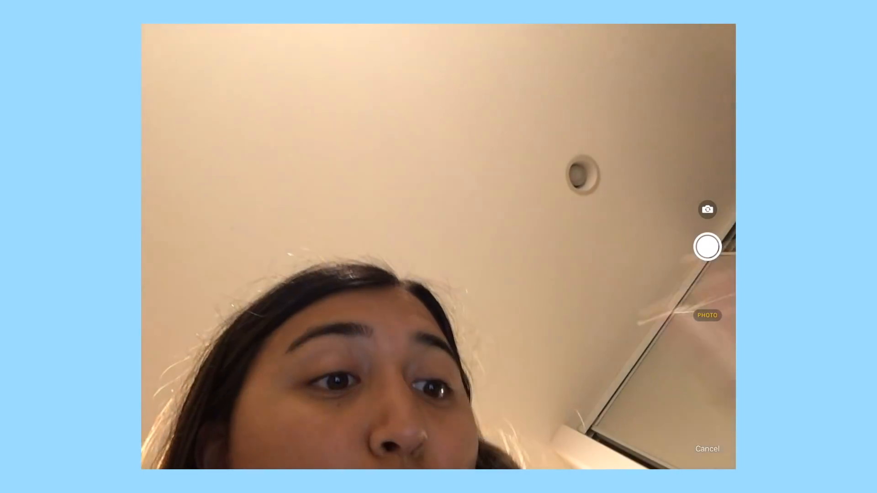
{"action": "left_click", "coordinate": [707, 247]}
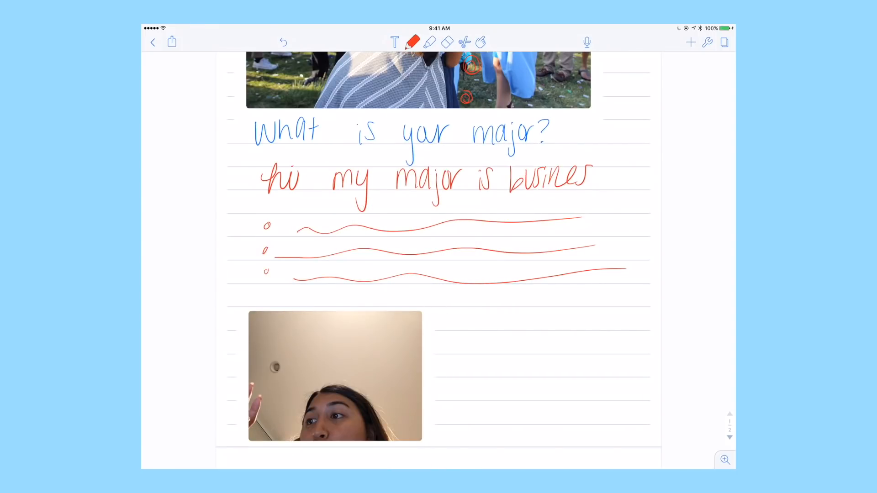
{"action": "left_click", "coordinate": [413, 43]}
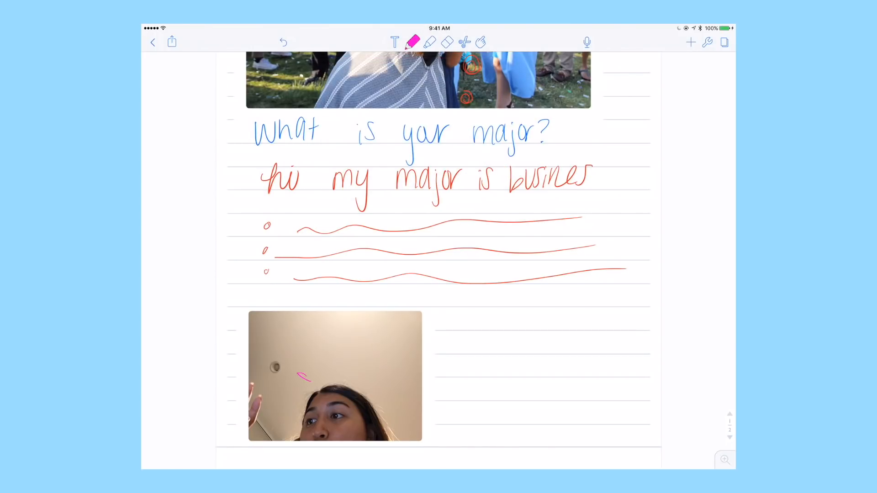
{"action": "left_click_drag", "start_coordinate": [316, 375], "coordinate": [356, 375]}
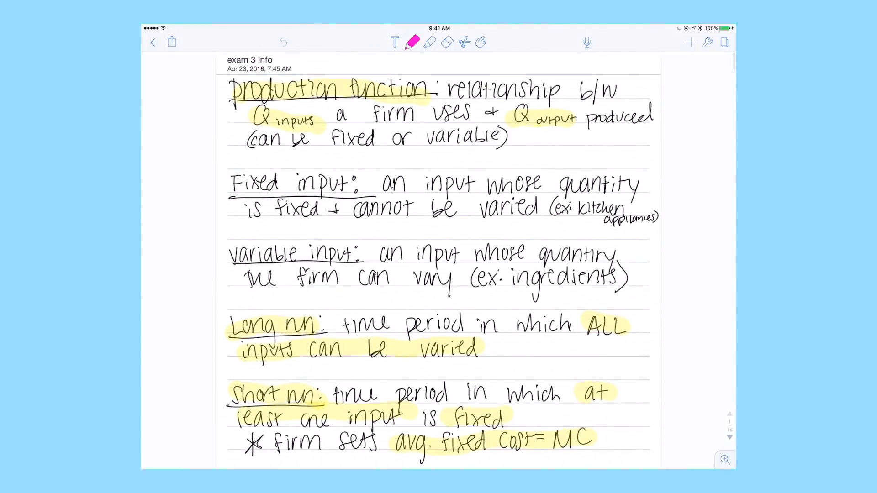
Step: Scroll through the highlighted exam 3 econ notes, then switch to the Chapter 11 lecture slides
{"action": "scroll", "scroll_direction": "down", "scroll_amount": 3}
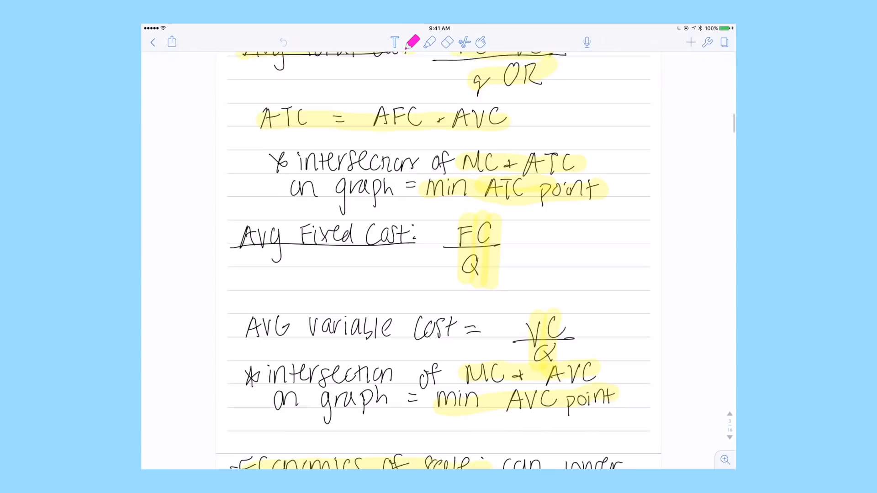
{"action": "scroll", "scroll_direction": "down", "scroll_amount": 3}
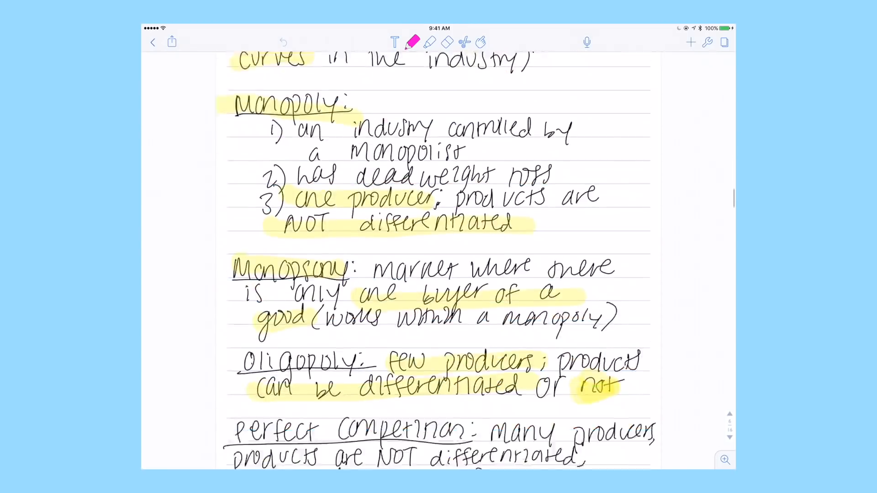
{"action": "scroll", "scroll_direction": "down", "scroll_amount": 3}
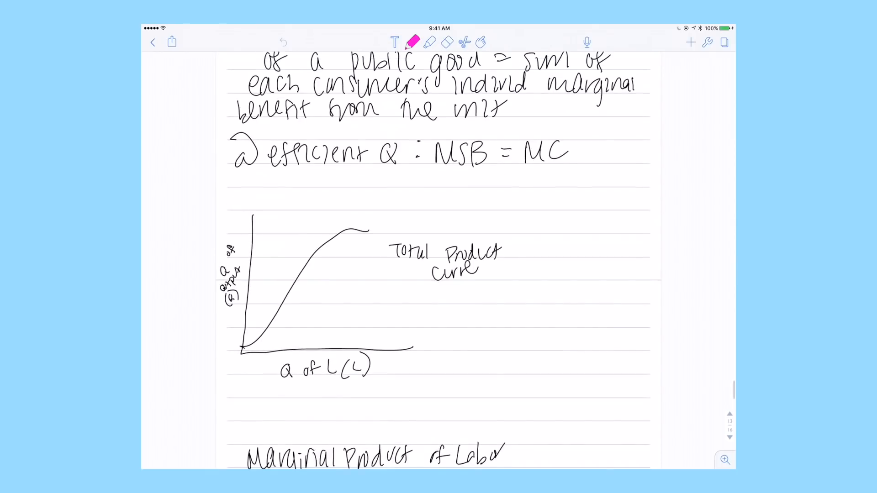
{"action": "left_click", "coordinate": [154, 43]}
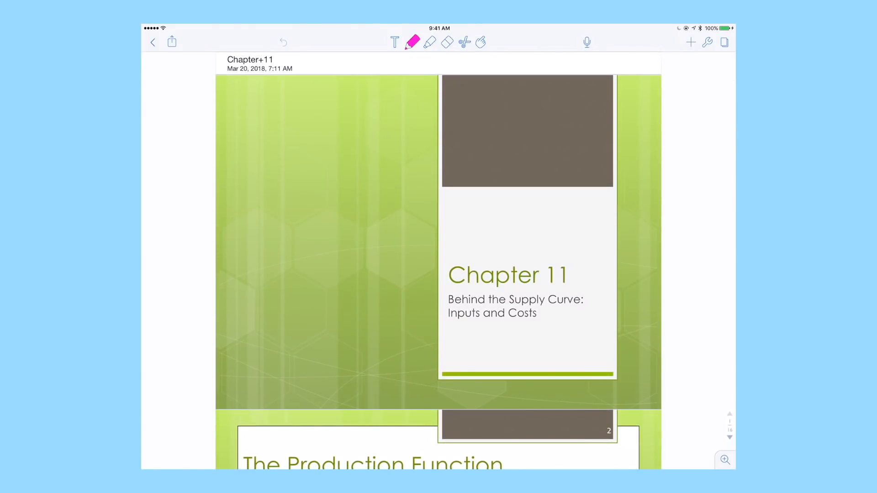
Step: Scroll the Chapter 11 slides down to the marginal and average cost graph
{"action": "scroll", "scroll_direction": "down", "scroll_amount": 3}
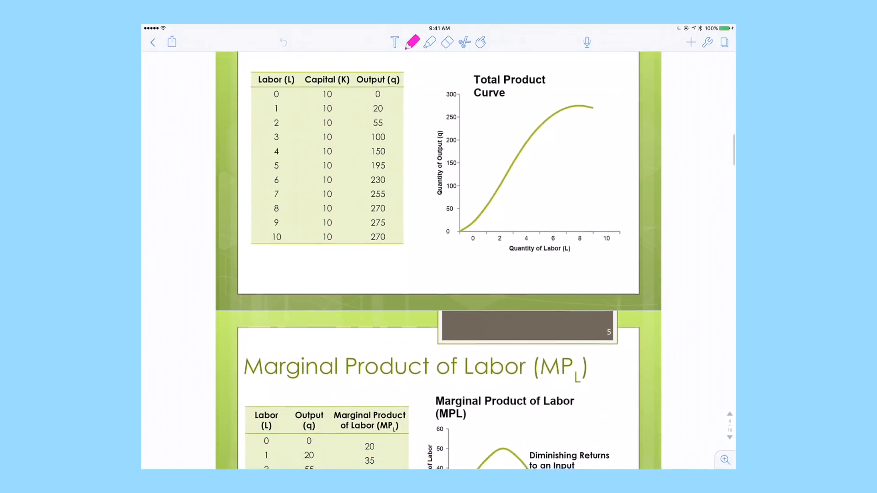
{"action": "scroll", "scroll_direction": "down", "scroll_amount": 3}
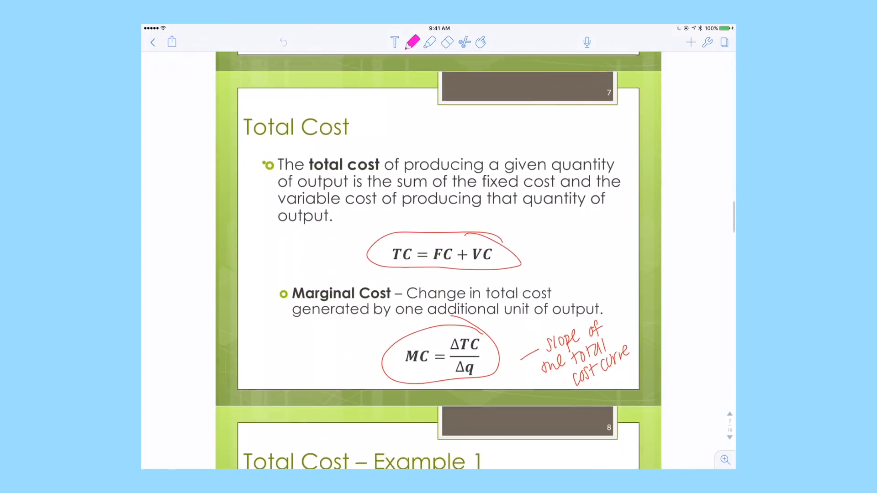
{"action": "scroll", "scroll_direction": "down", "scroll_amount": 3}
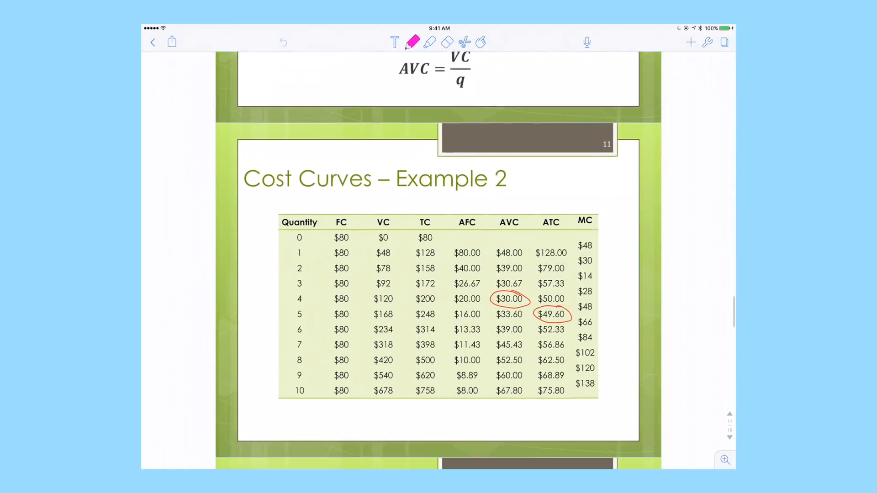
{"action": "scroll", "scroll_direction": "down", "scroll_amount": 3}
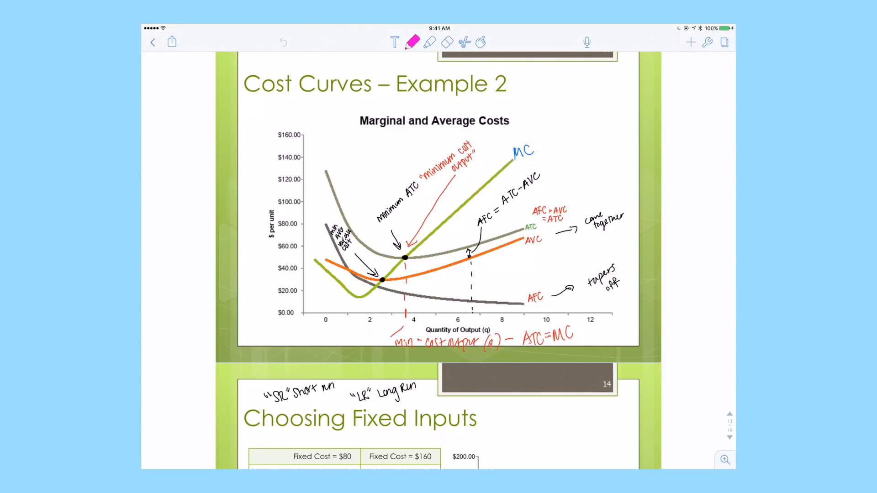
Step: Handwrite 'Bye Bye Micro! ♥ you were very…' in pink beside the graph, then move to the handwritten notes page
{"action": "left_click_drag", "start_coordinate": [584, 140], "coordinate": [593, 156]}
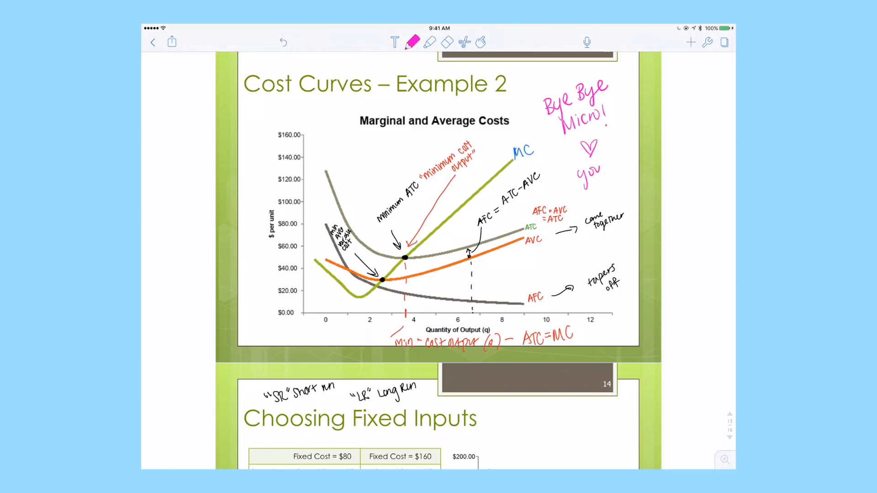
{"action": "type", "text": "were"}
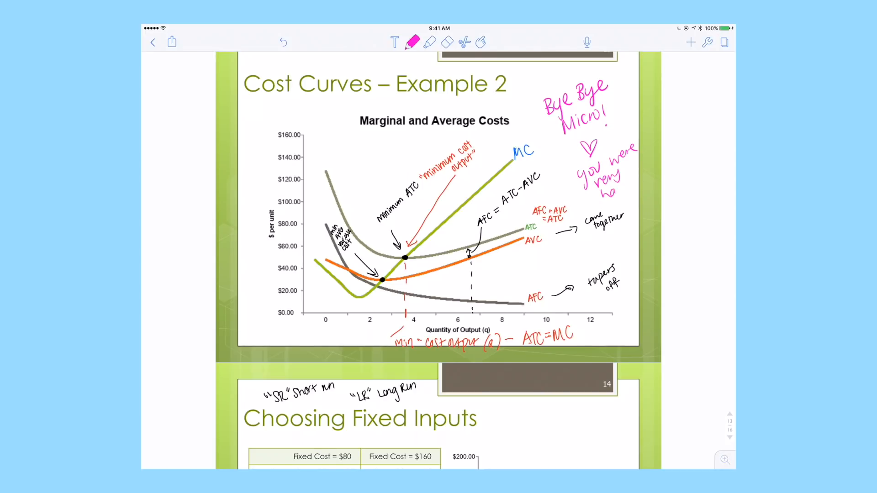
{"action": "left_click_drag", "start_coordinate": [612, 187], "coordinate": [633, 201]}
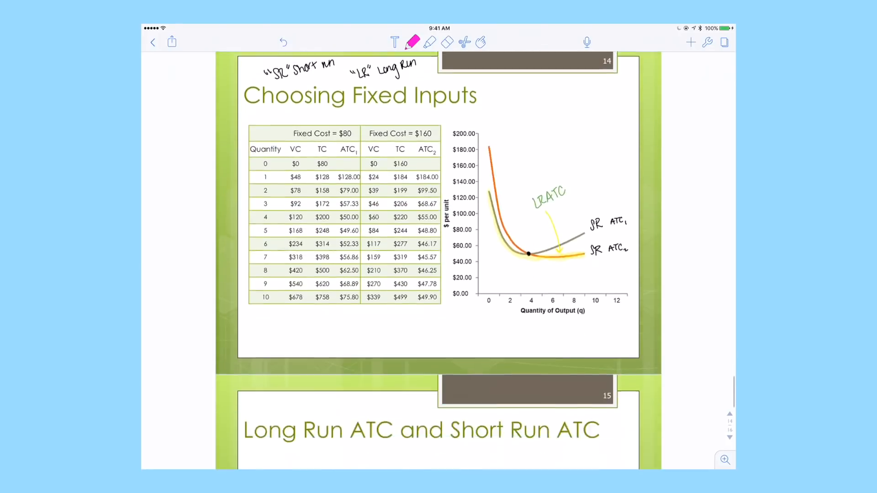
{"action": "scroll", "scroll_direction": "down", "scroll_amount": 3}
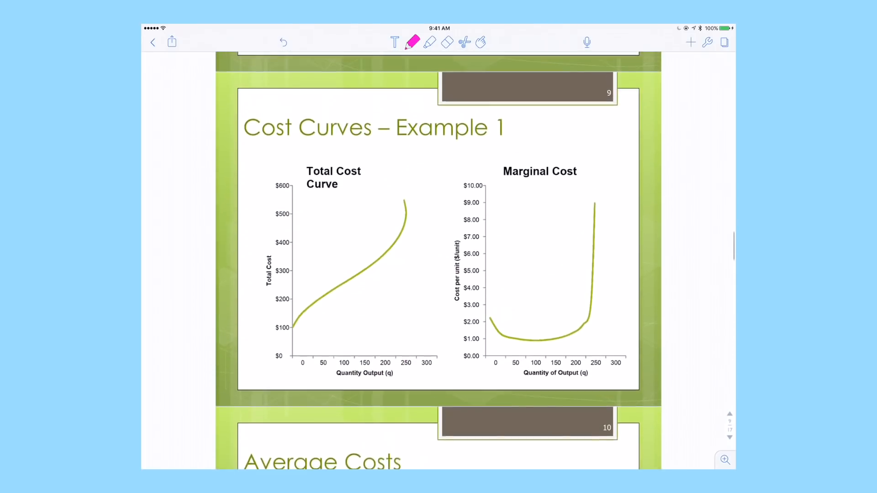
{"action": "left_click", "coordinate": [153, 42]}
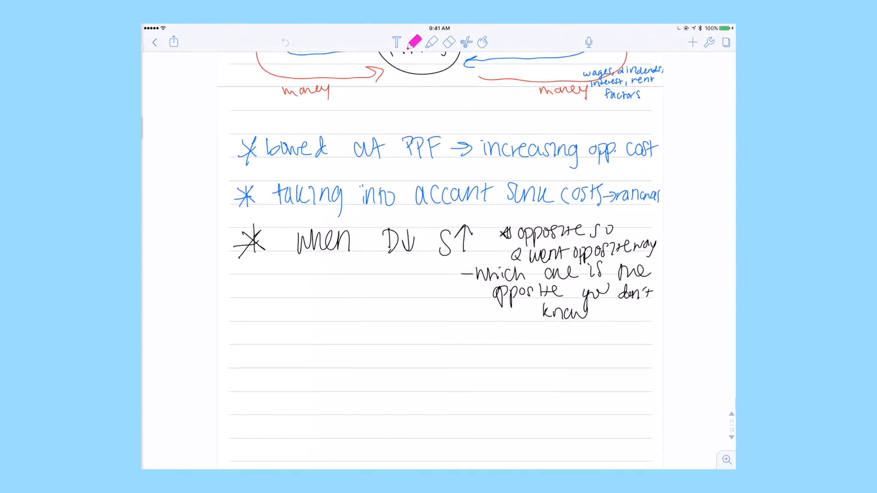
Step: Browse through the annotated F16 Exam 1 V1 from the ECON 101 library, then bring up the photo note's email export
{"action": "left_click", "coordinate": [154, 42]}
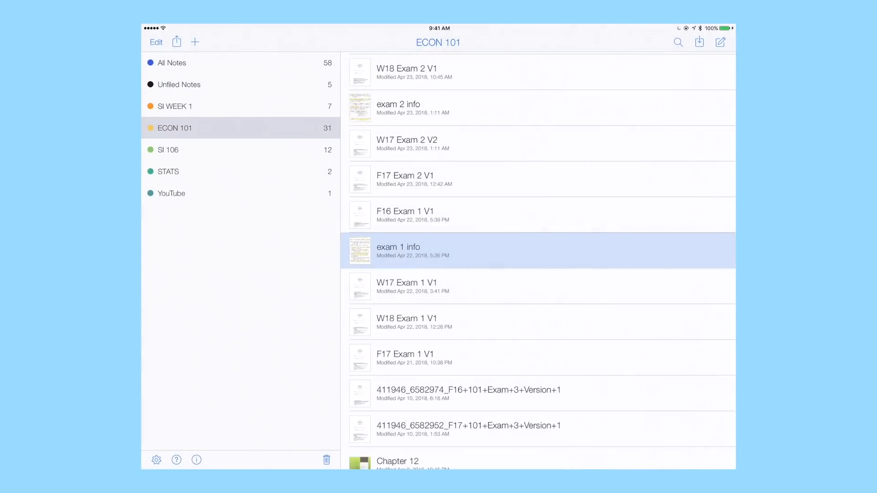
{"action": "left_click", "coordinate": [398, 247]}
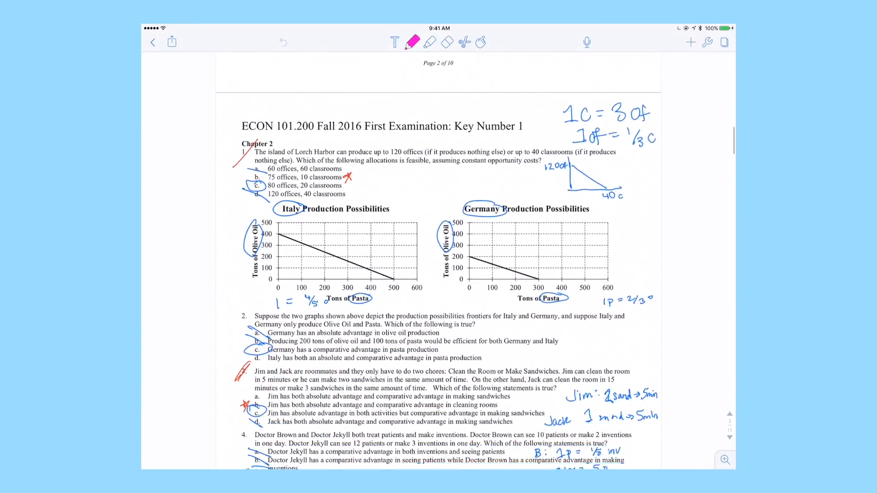
{"action": "scroll", "scroll_direction": "down", "scroll_amount": 3}
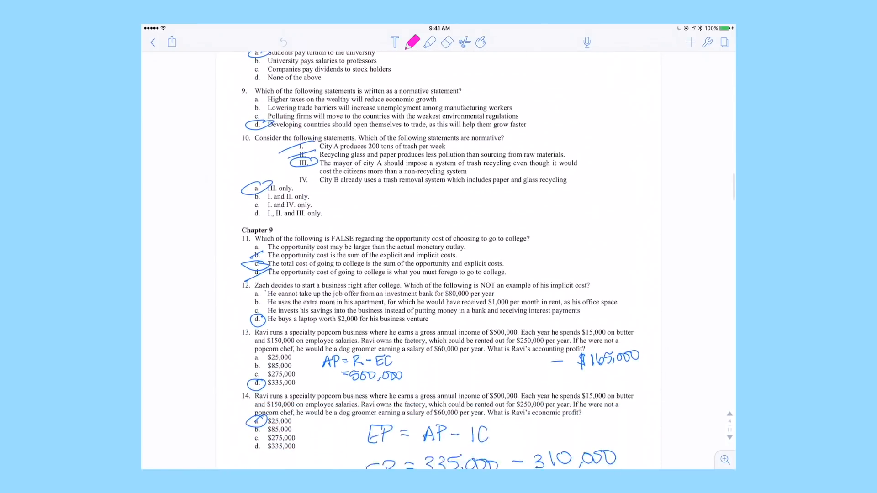
{"action": "scroll", "scroll_direction": "down", "scroll_amount": 3}
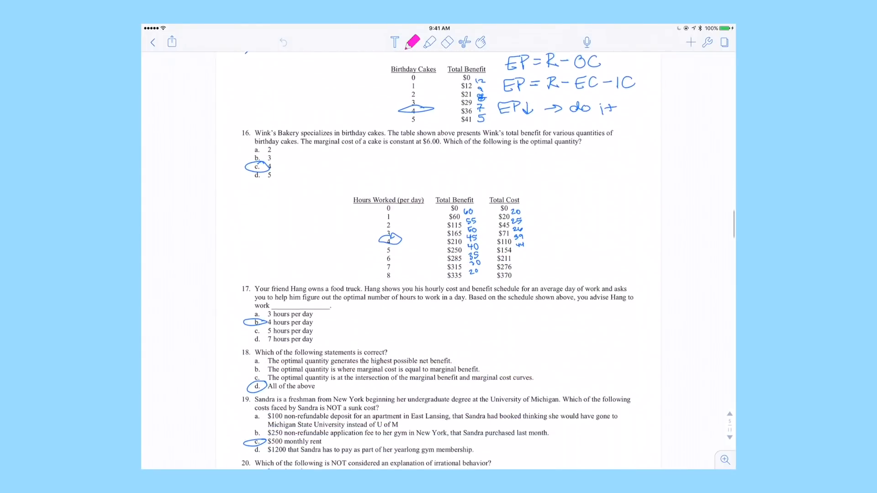
{"action": "scroll", "scroll_direction": "down", "scroll_amount": 3}
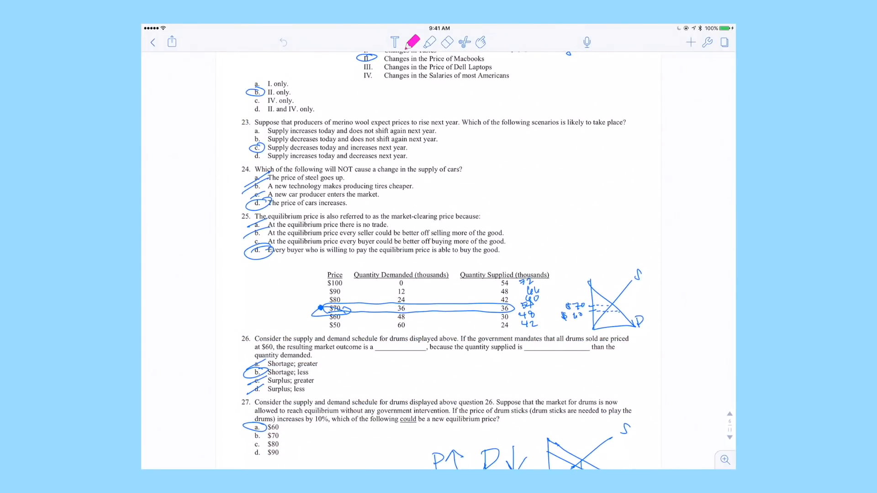
{"action": "scroll", "scroll_direction": "down", "scroll_amount": 3}
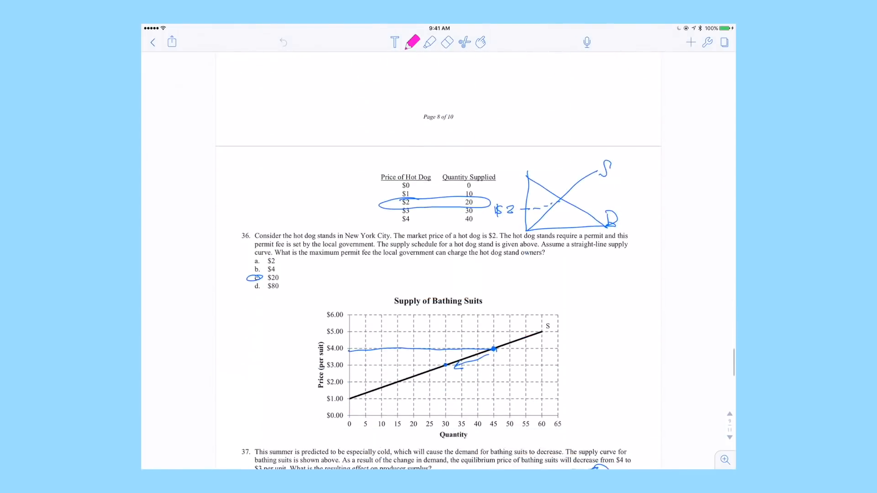
{"action": "left_click", "coordinate": [153, 42]}
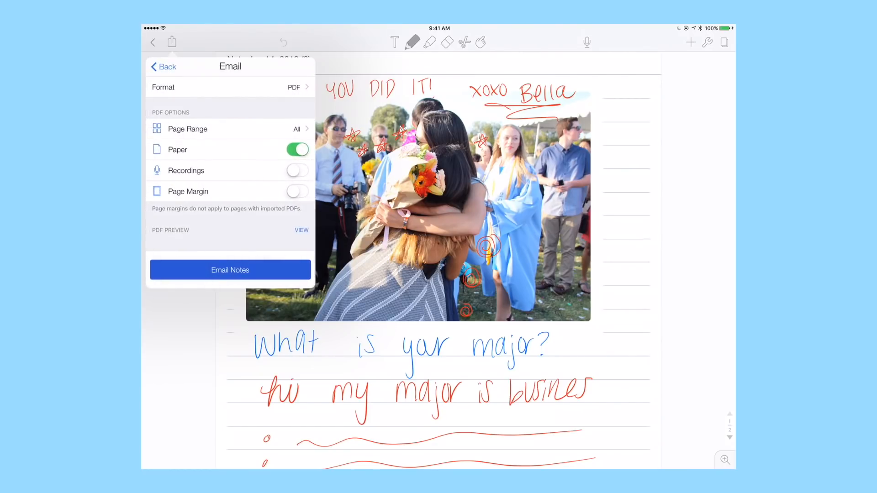
Step: Pick a Google Drive folder and send the photo note's PDF export to Drive
{"action": "left_click", "coordinate": [163, 67]}
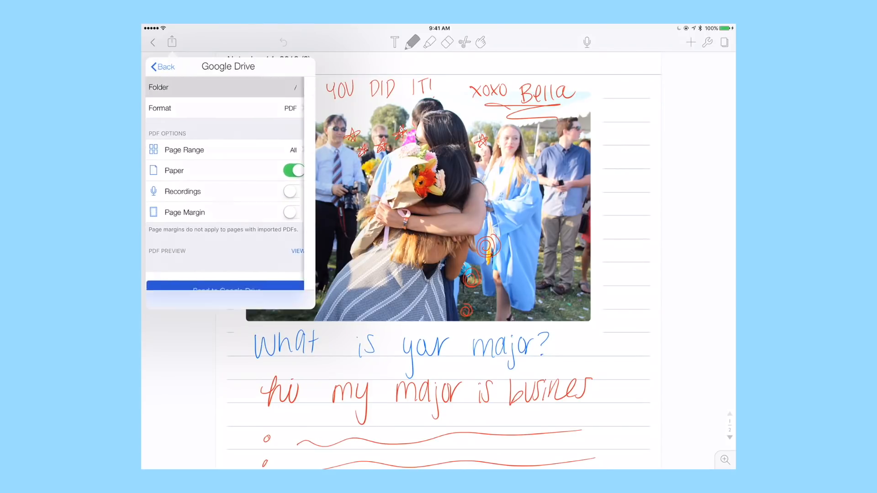
{"action": "left_click", "coordinate": [224, 87]}
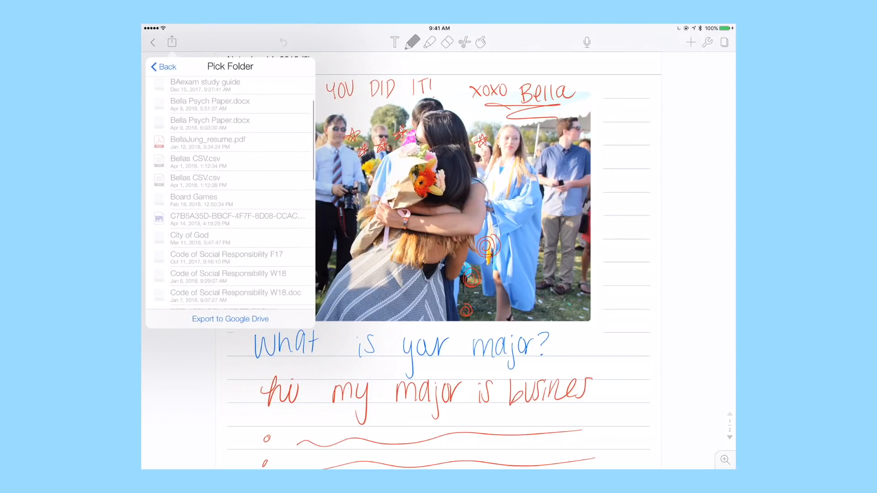
{"action": "left_click", "coordinate": [230, 319]}
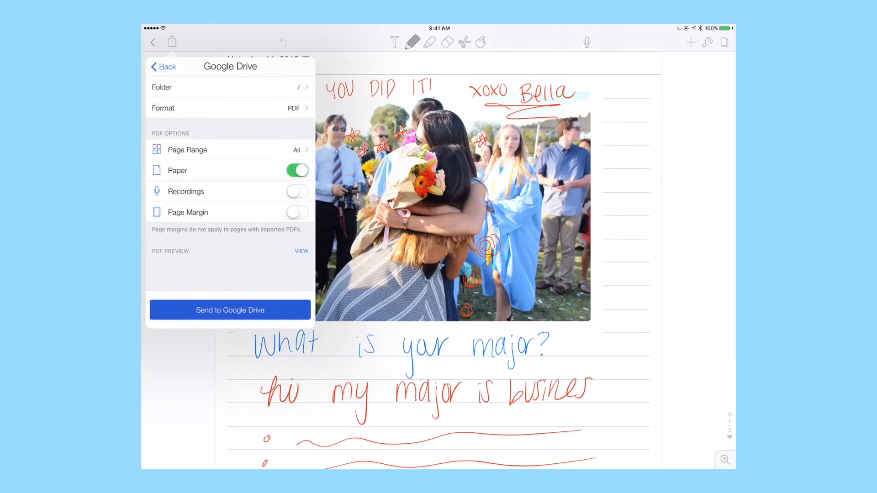
{"action": "left_click", "coordinate": [162, 67]}
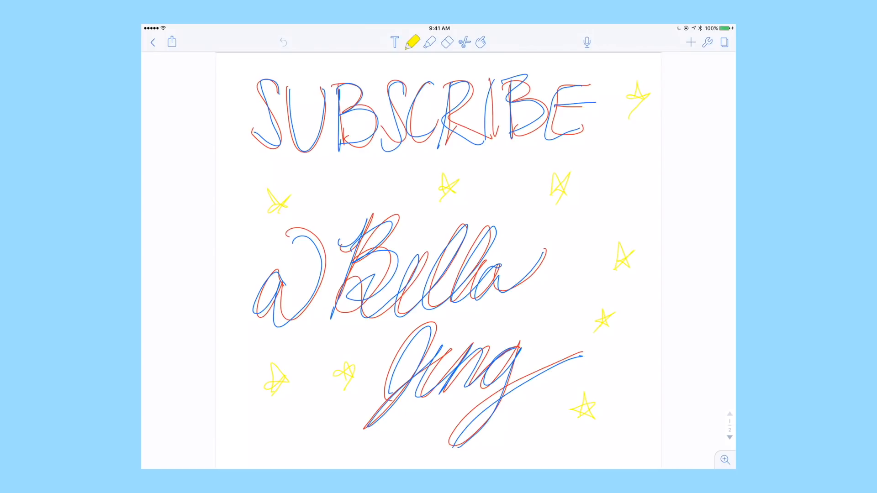
Step: Draw a wavy yellow border framing the SUBSCRIBE page
{"action": "left_click", "coordinate": [413, 42]}
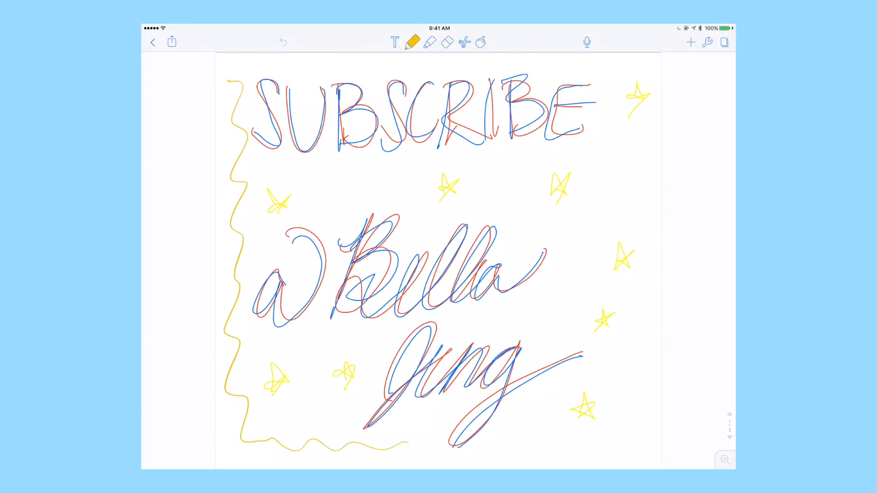
{"action": "left_click_drag", "start_coordinate": [408, 446], "coordinate": [643, 84]}
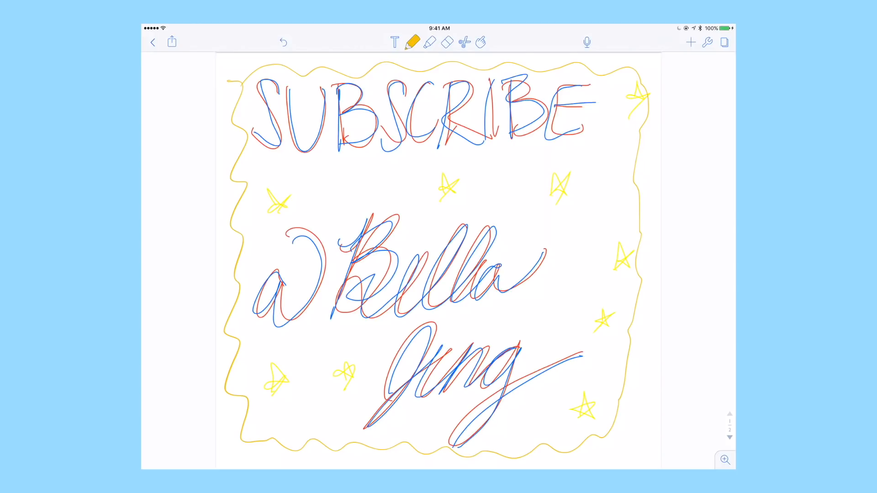
Step: Switch to the thickest yellow stroke and write PEACE in bold below the page
{"action": "left_click", "coordinate": [412, 43]}
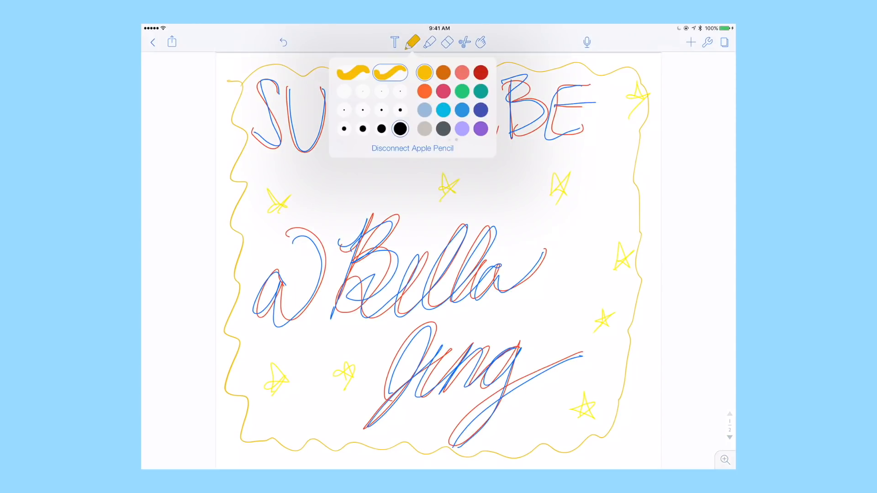
{"action": "left_click", "coordinate": [410, 42]}
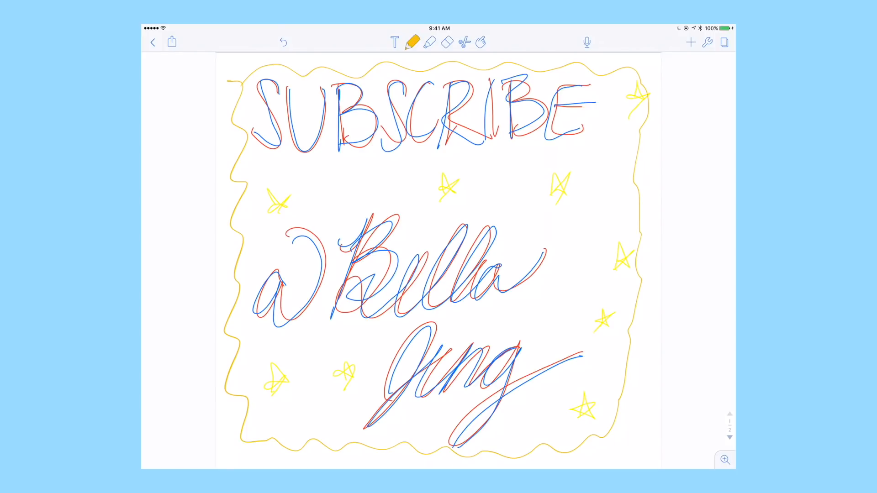
{"action": "scroll", "scroll_direction": "down", "scroll_amount": 3}
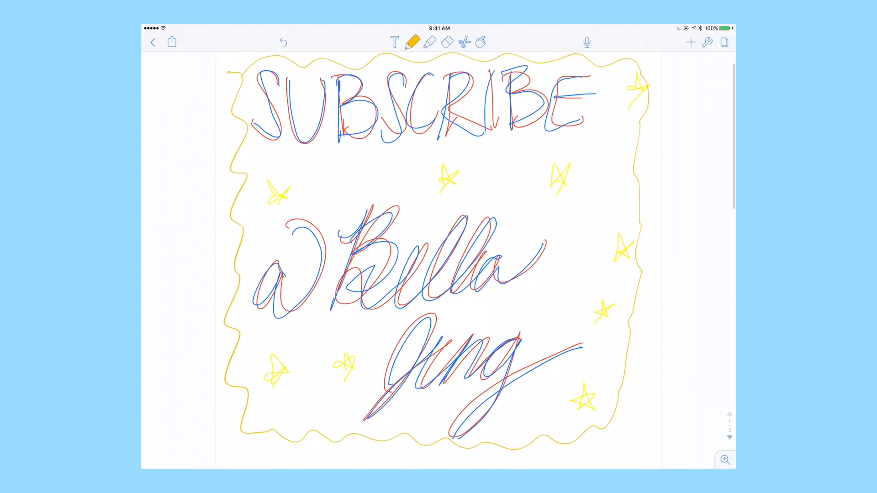
{"action": "scroll", "scroll_direction": "down", "scroll_amount": 3}
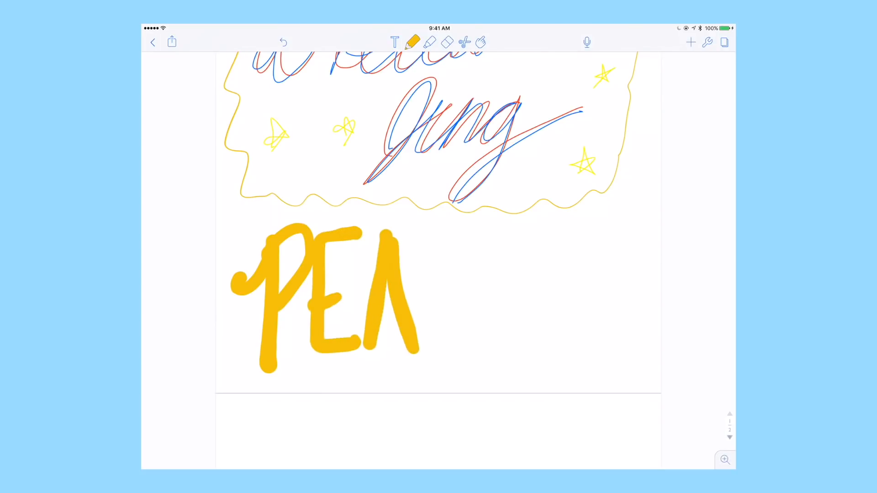
{"action": "left_click_drag", "start_coordinate": [425, 279], "coordinate": [551, 302]}
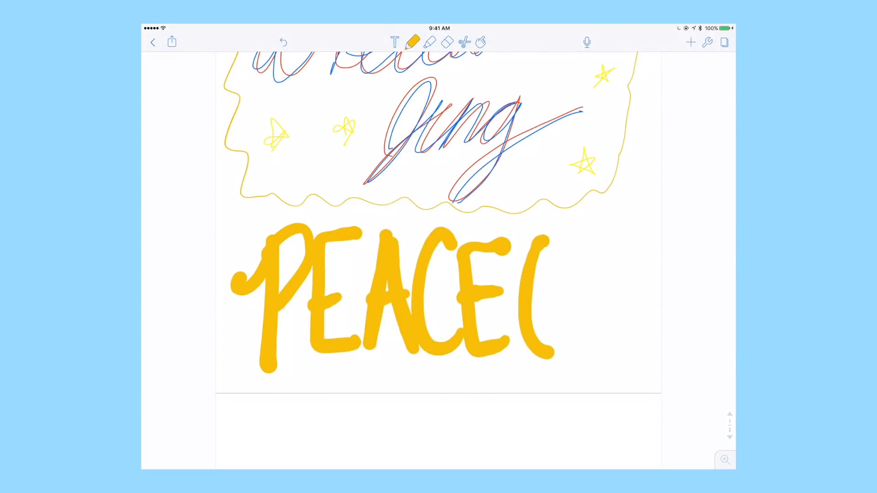